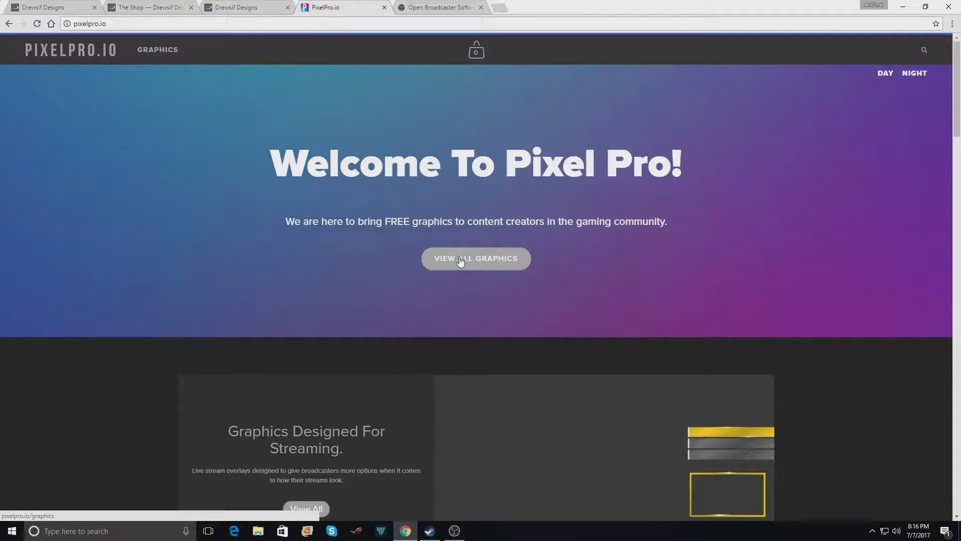
- Open PixelPro.io's View All Graphics gallery and scroll down to Livestream Overlay 88
click(475, 258)
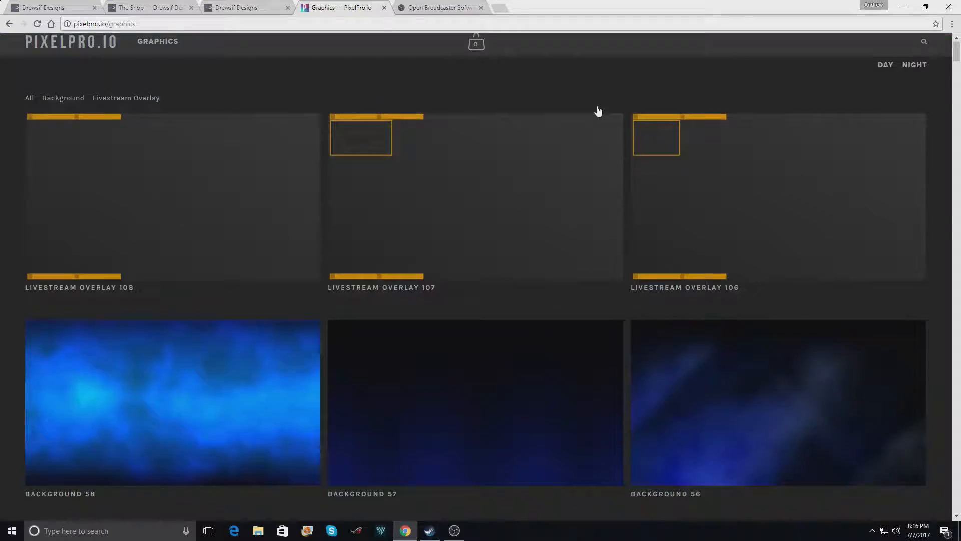
scroll(down, 3)
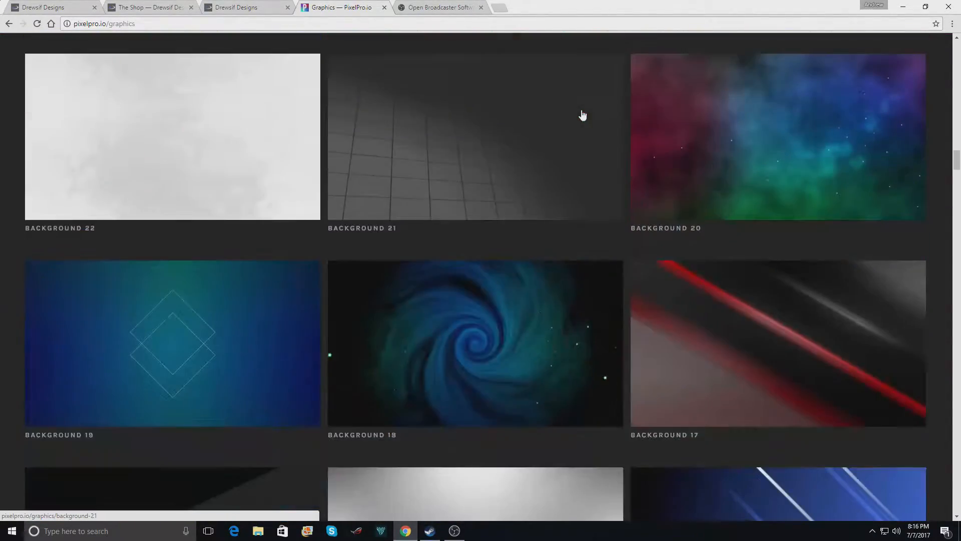
scroll(down, 3)
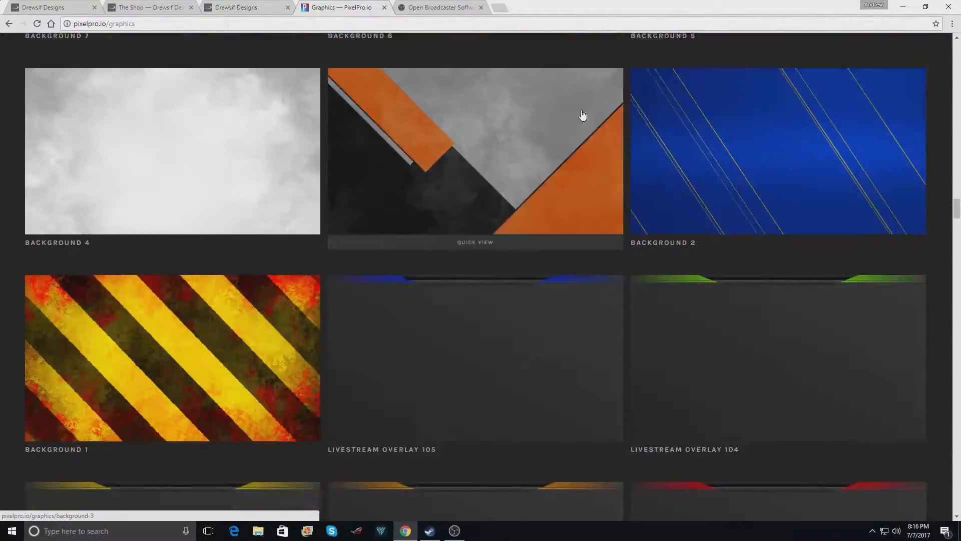
scroll(down, 3)
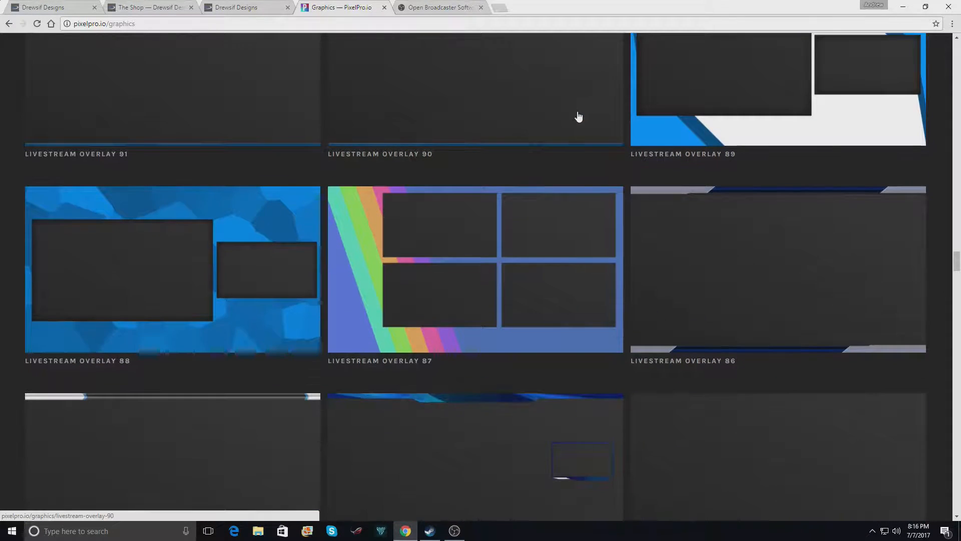
click(172, 270)
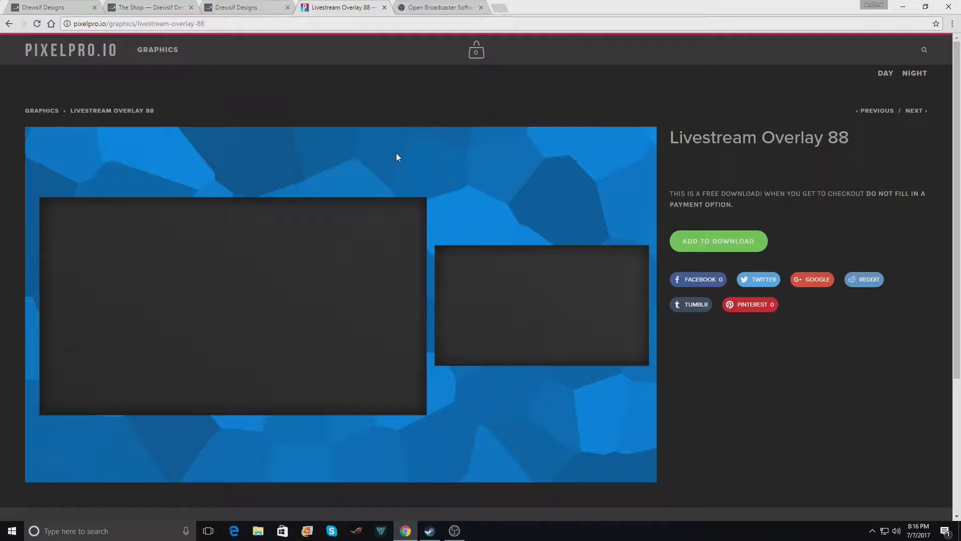
mouse_move(233, 372)
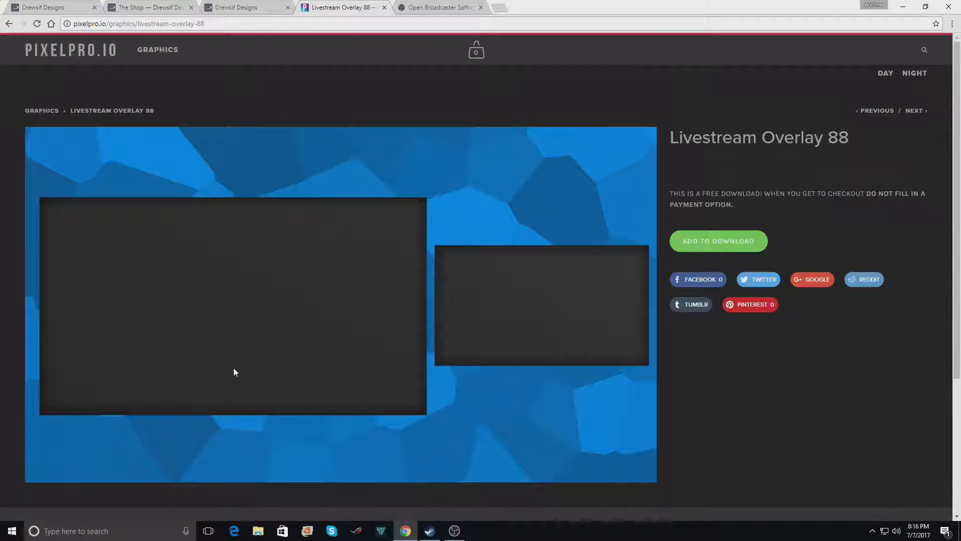
click(9, 23)
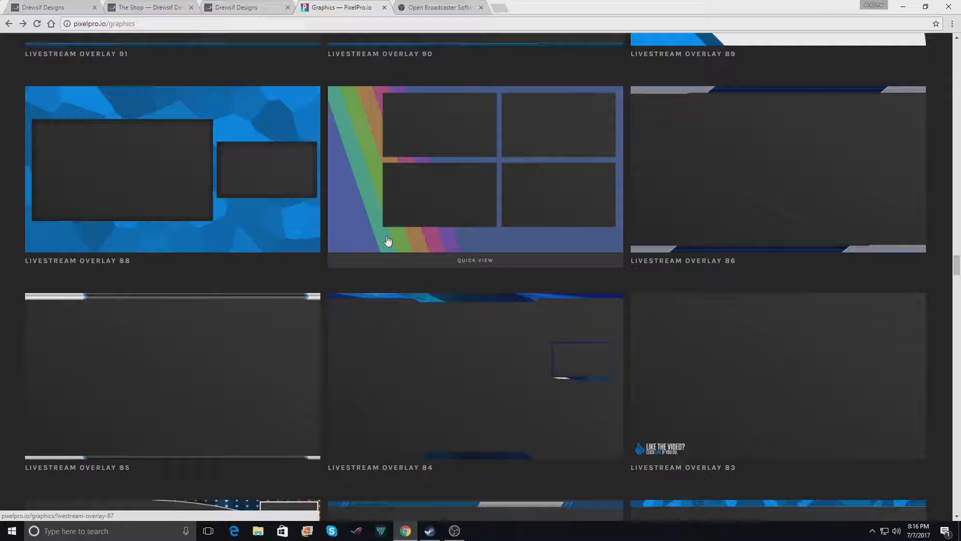
click(475, 169)
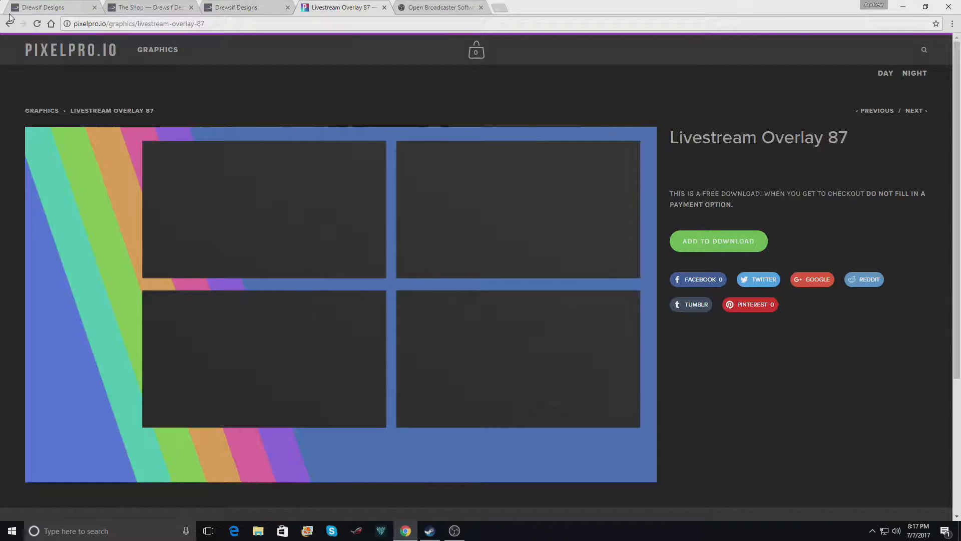
click(9, 23)
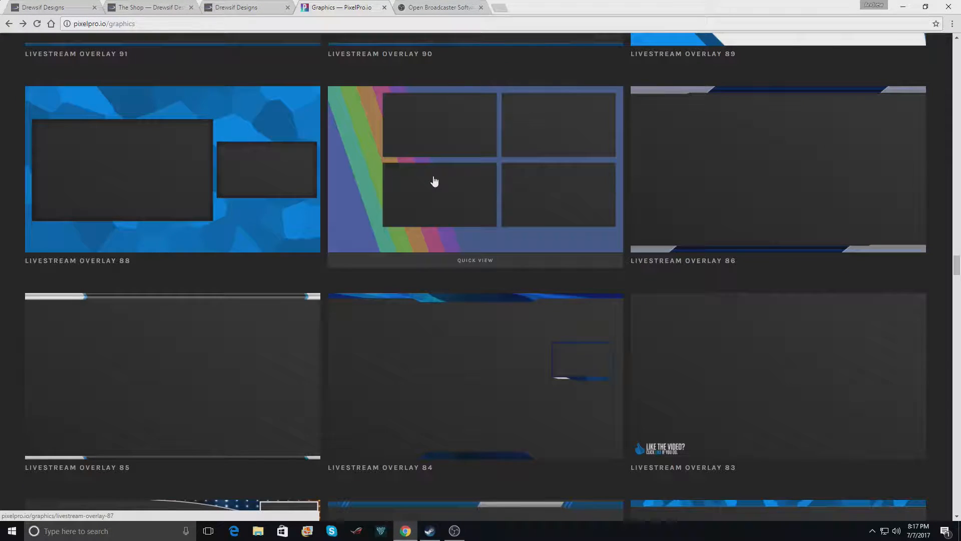
scroll(down, 3)
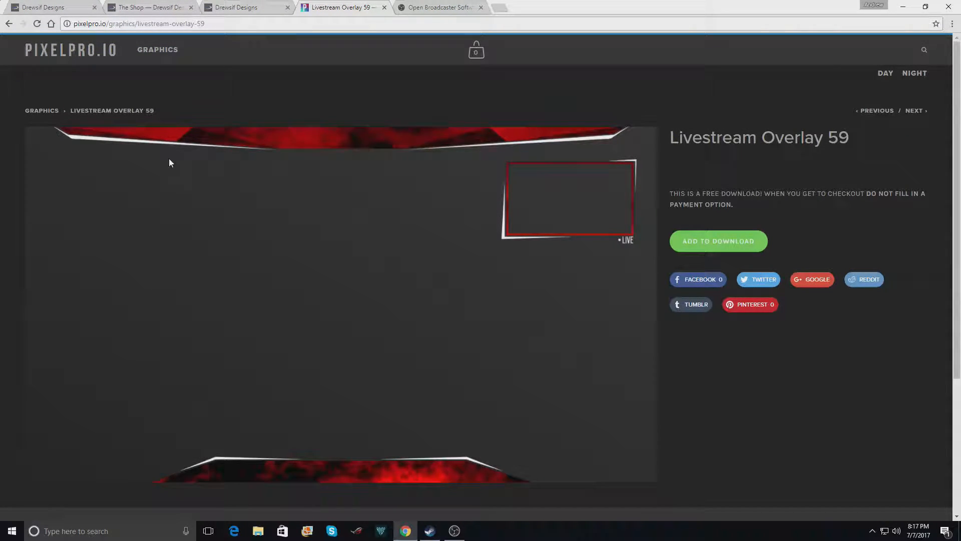
mouse_move(100, 299)
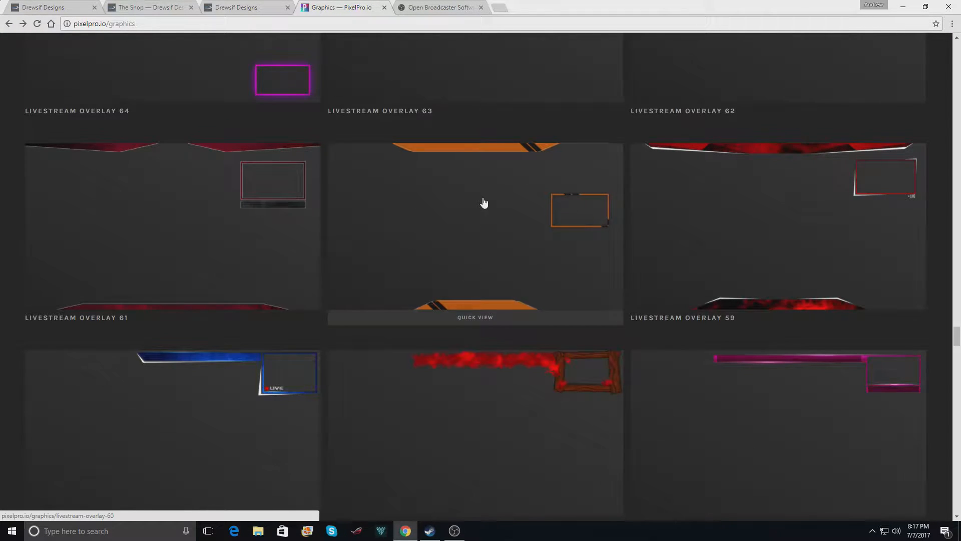
- Scroll through the PixelPro gallery's Livestream Overlays 64 down to 53
scroll(down, 3)
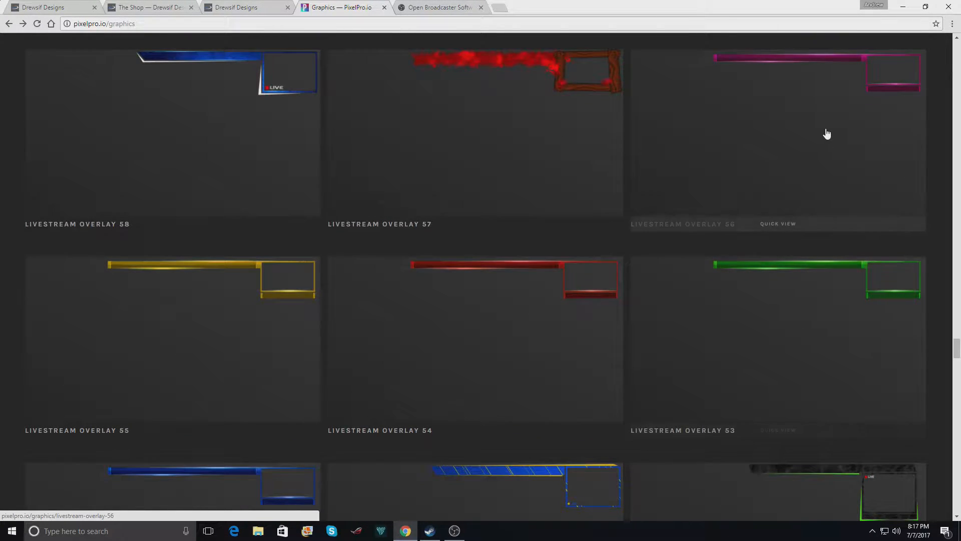
scroll(down, 3)
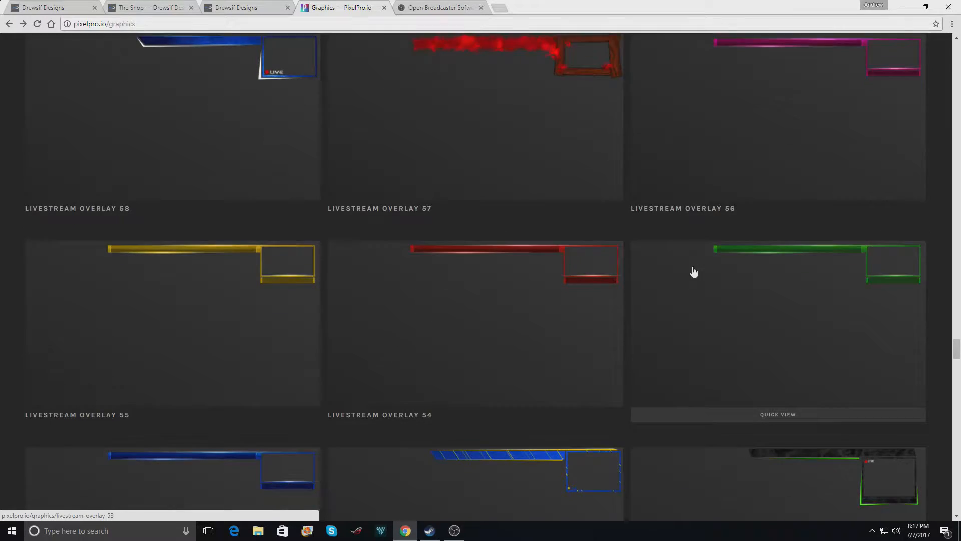
scroll(down, 3)
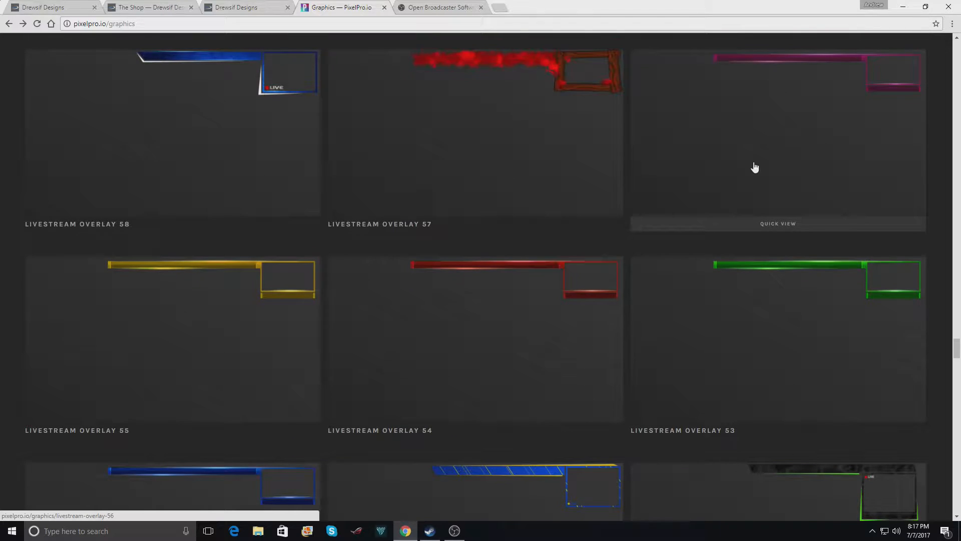
scroll(down, 3)
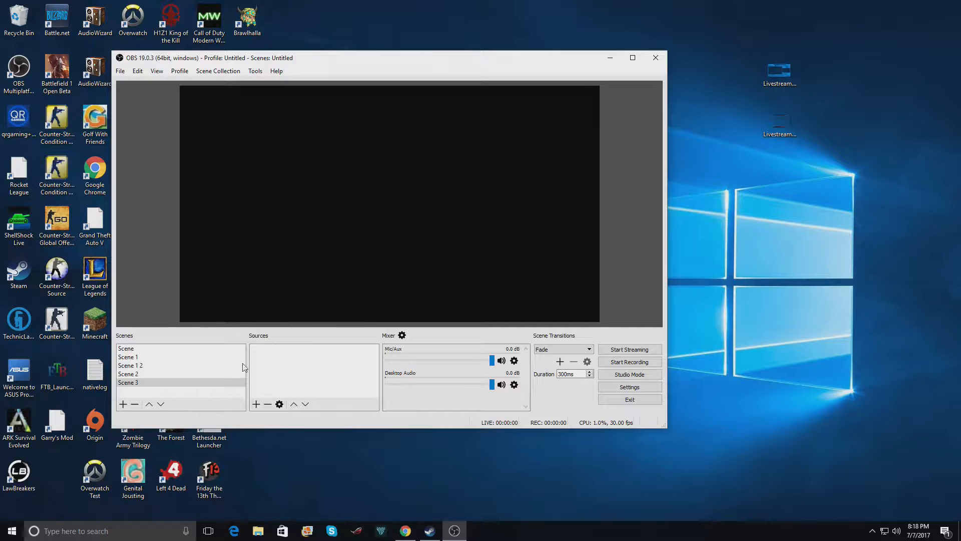
click(128, 373)
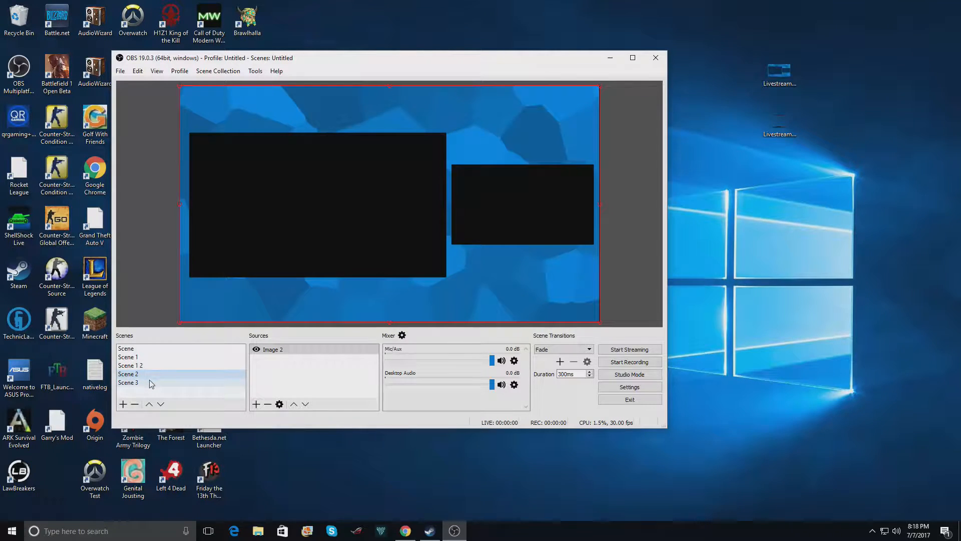
click(128, 381)
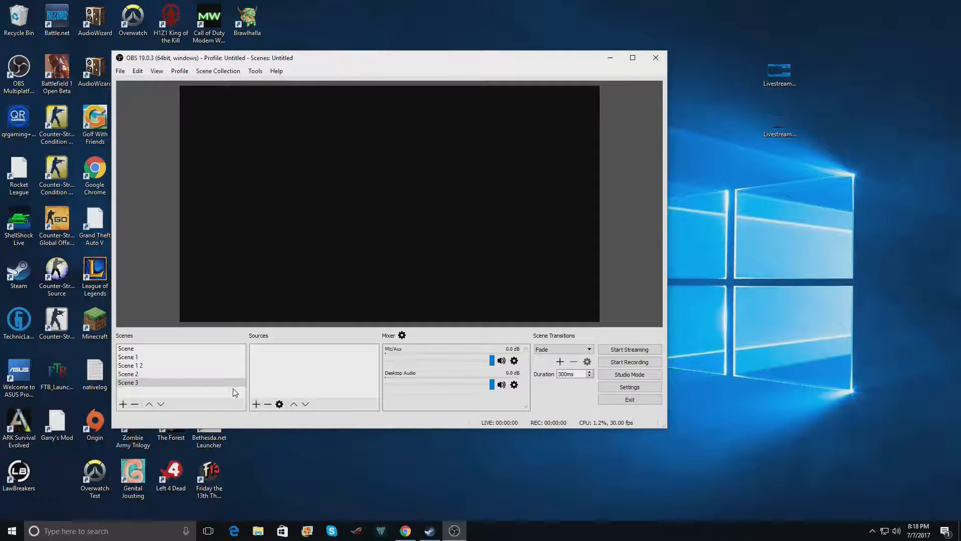
mouse_move(256, 404)
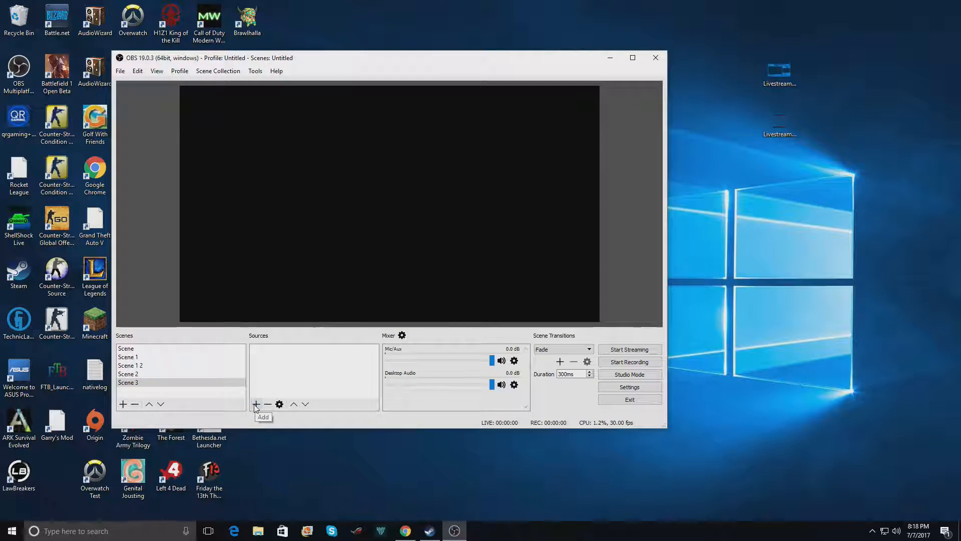
- Add Image 3 to Scene 3 using the Livestream+Overlay+PixelPro+(59) file
click(255, 404)
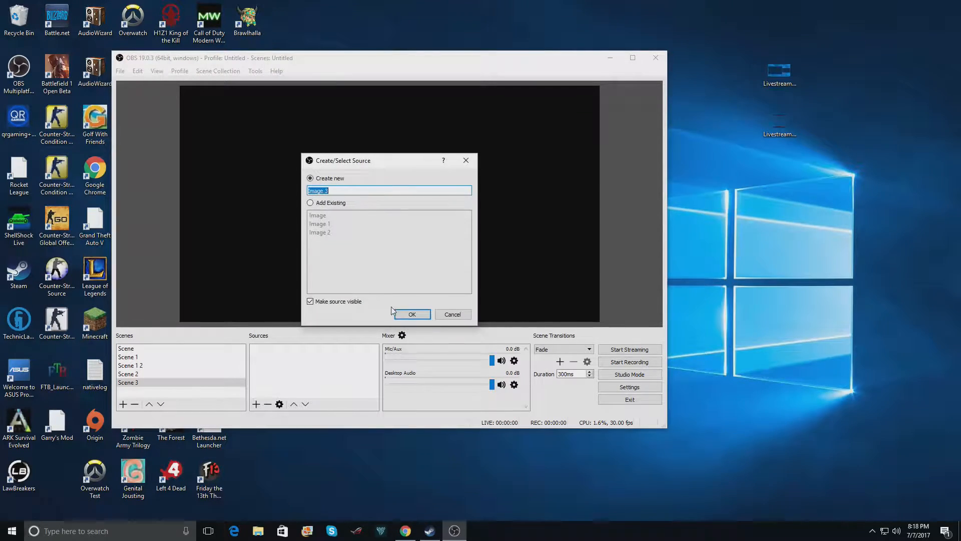
click(412, 314)
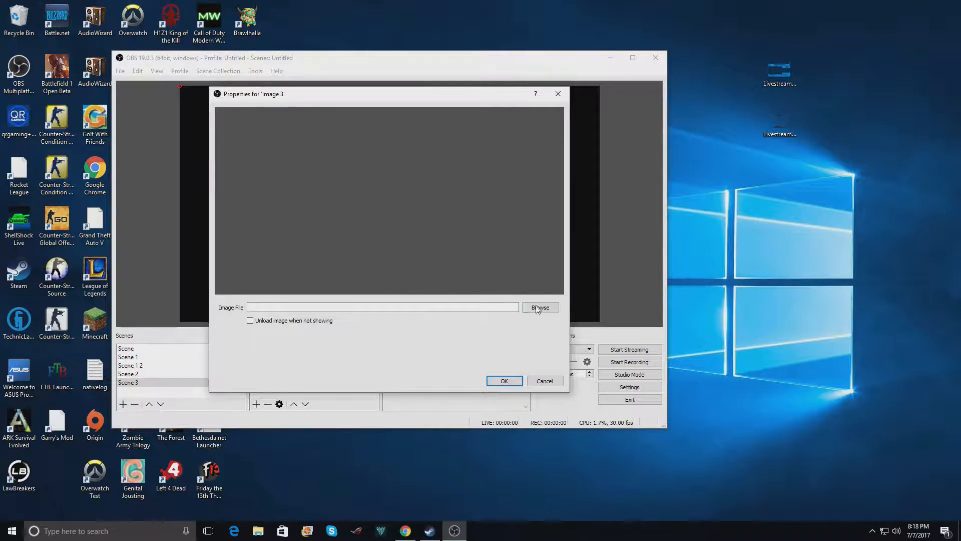
click(540, 307)
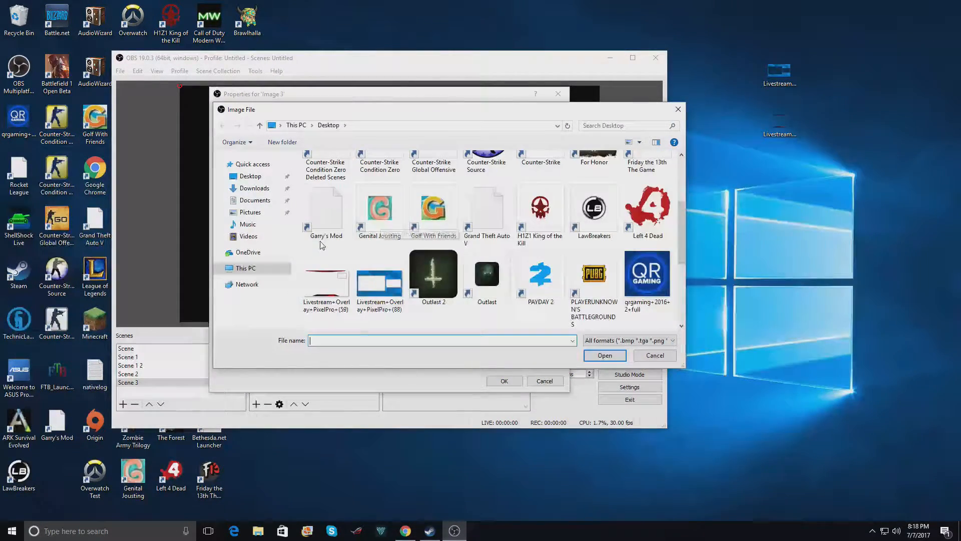
click(325, 274)
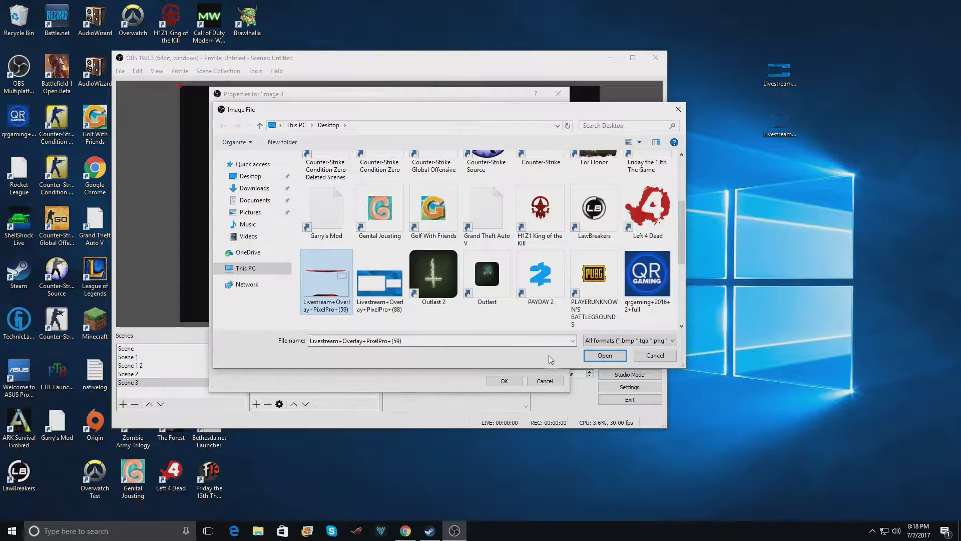
click(603, 355)
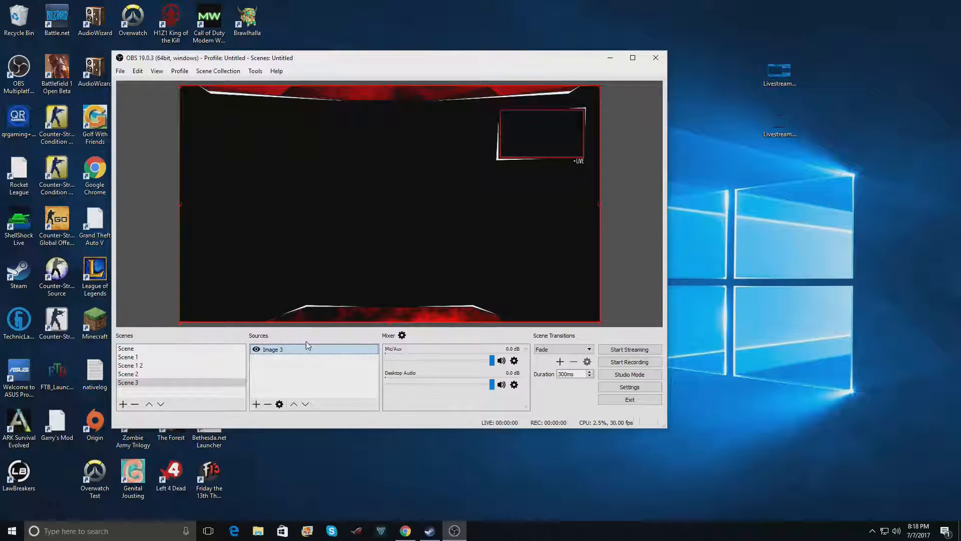
right_click(273, 349)
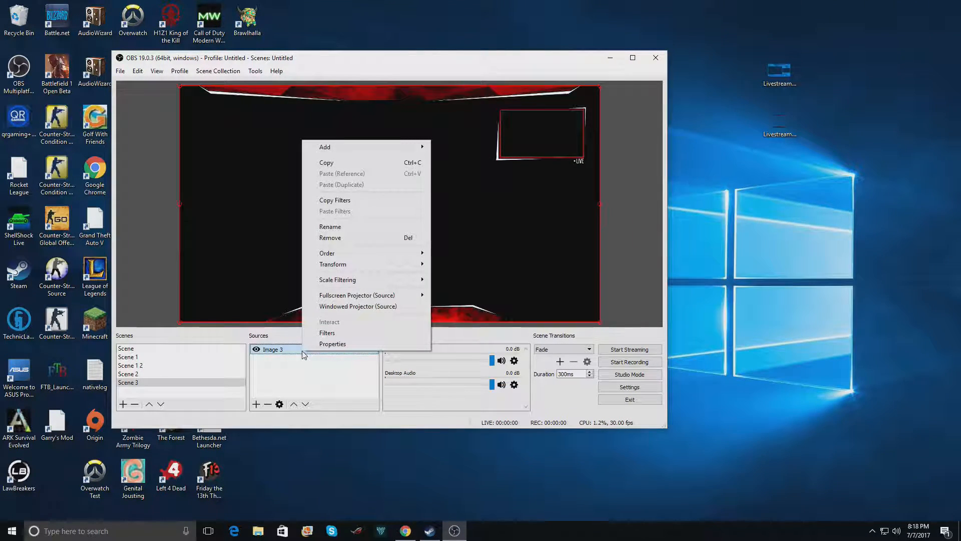
mouse_move(332, 264)
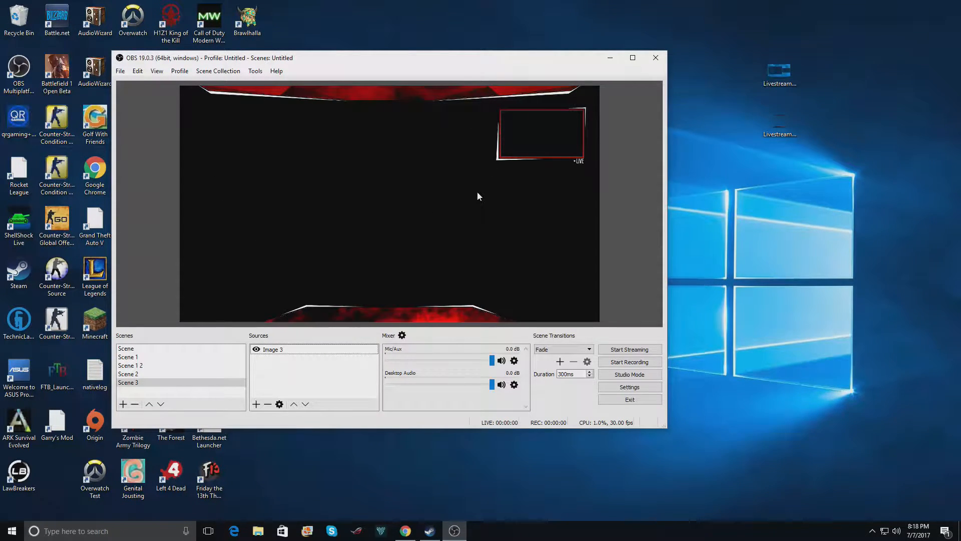
mouse_move(309, 270)
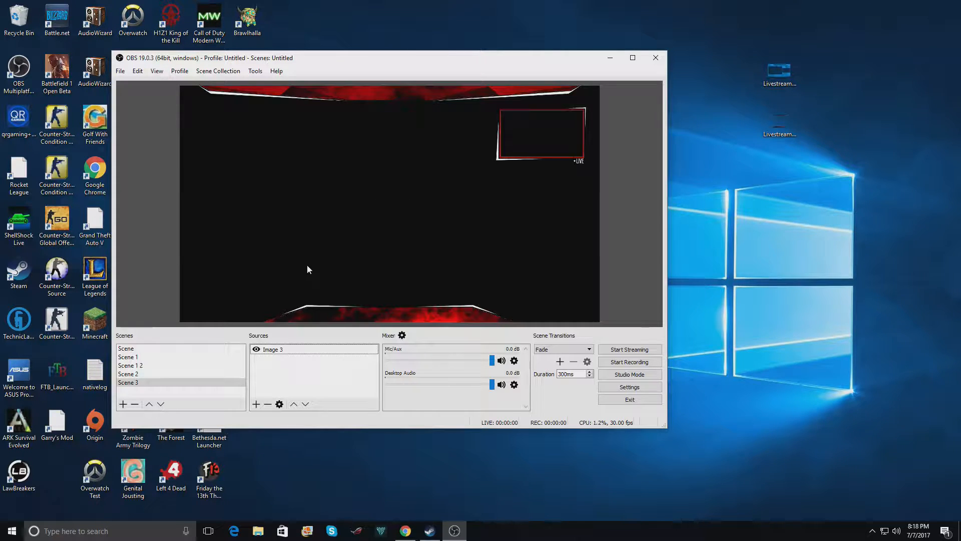
click(288, 349)
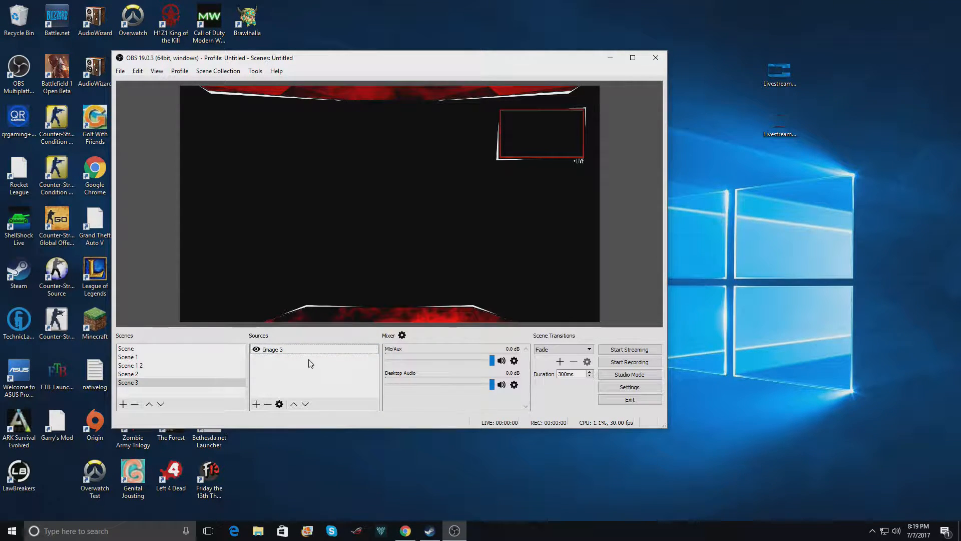
click(273, 349)
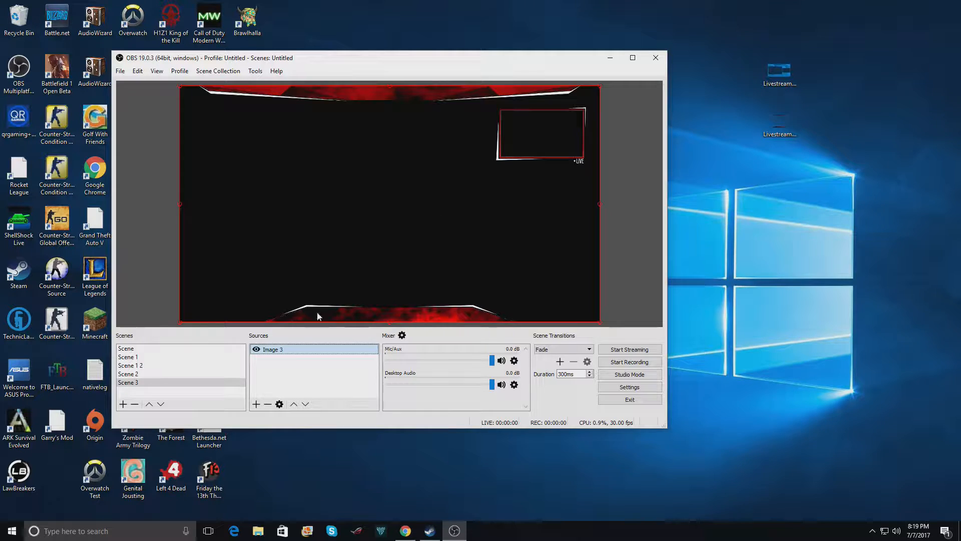
click(128, 374)
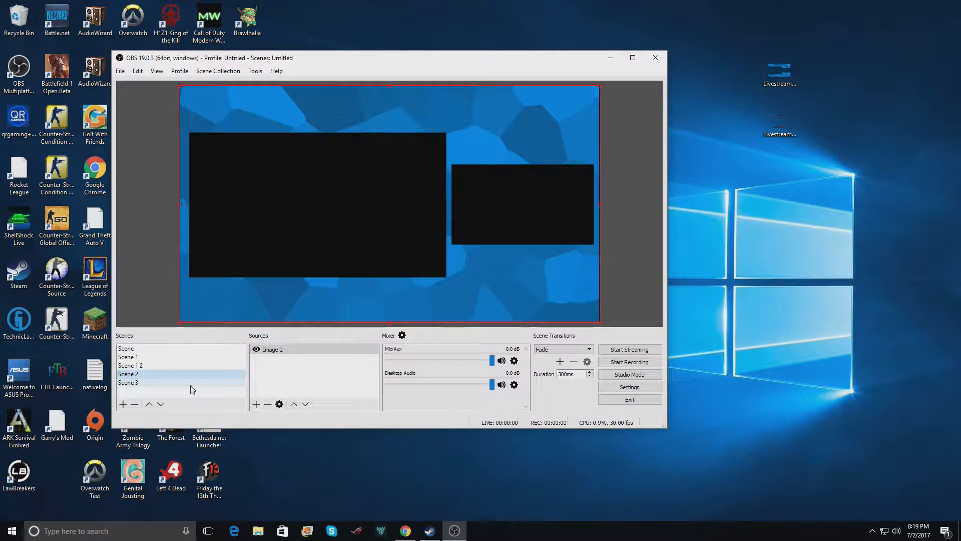
click(129, 382)
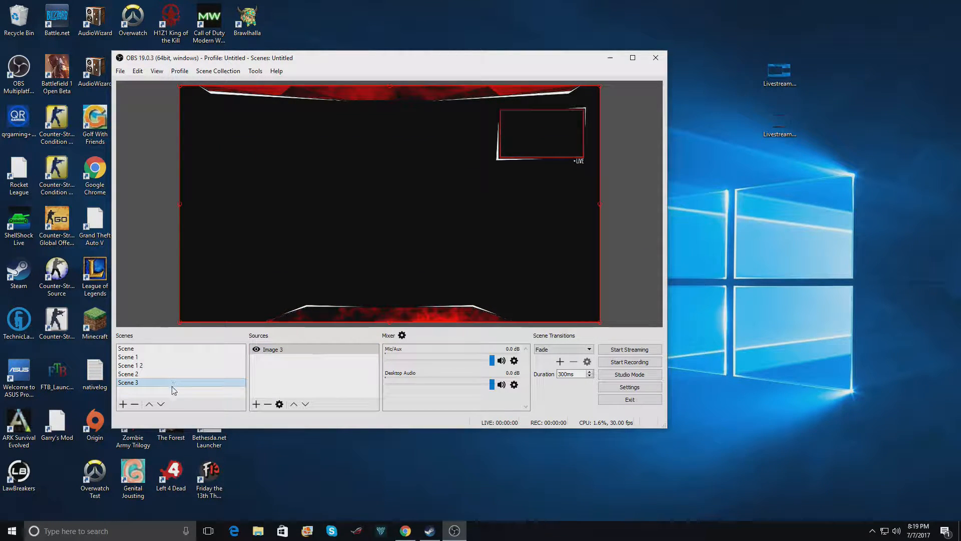
click(128, 374)
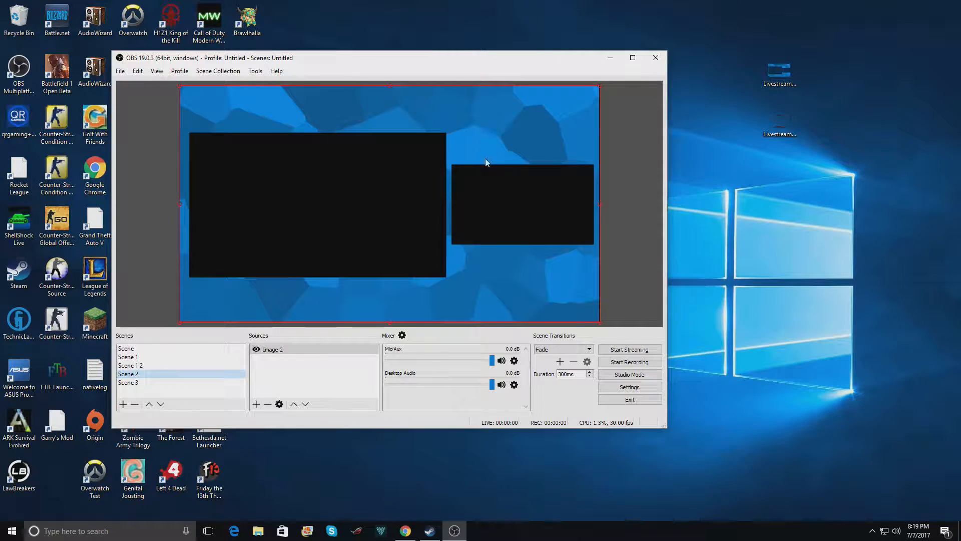
click(128, 382)
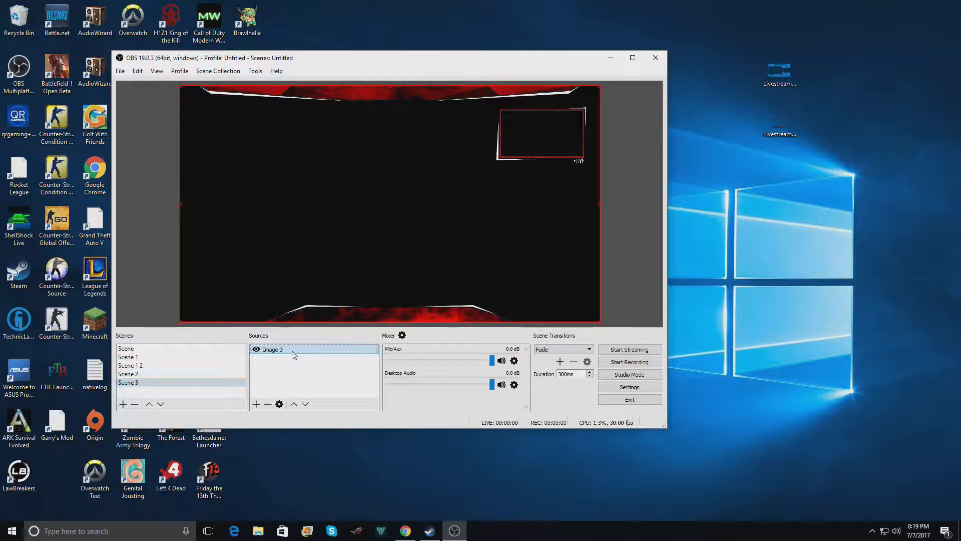
- Add a Color Correction effect filter to the Image 3 source via Filters
right_click(295, 355)
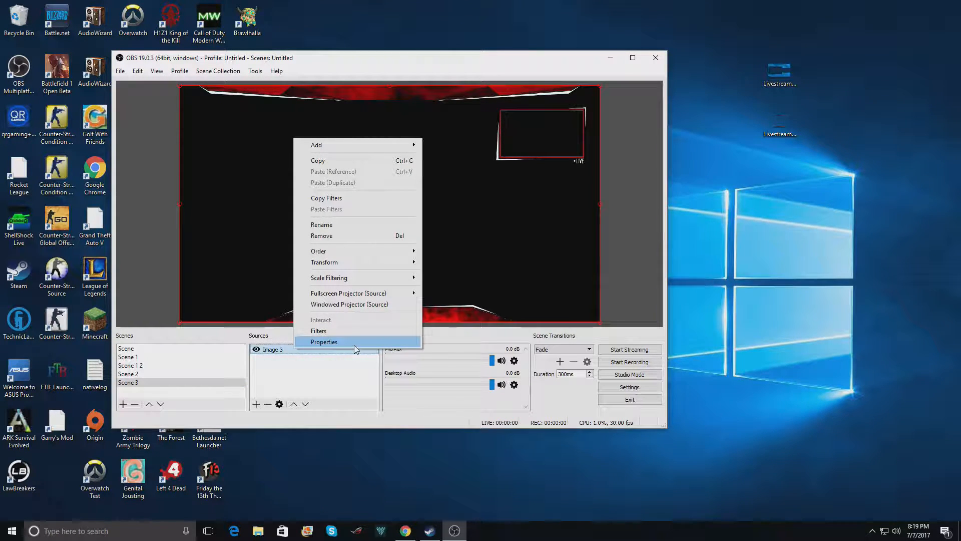
click(318, 330)
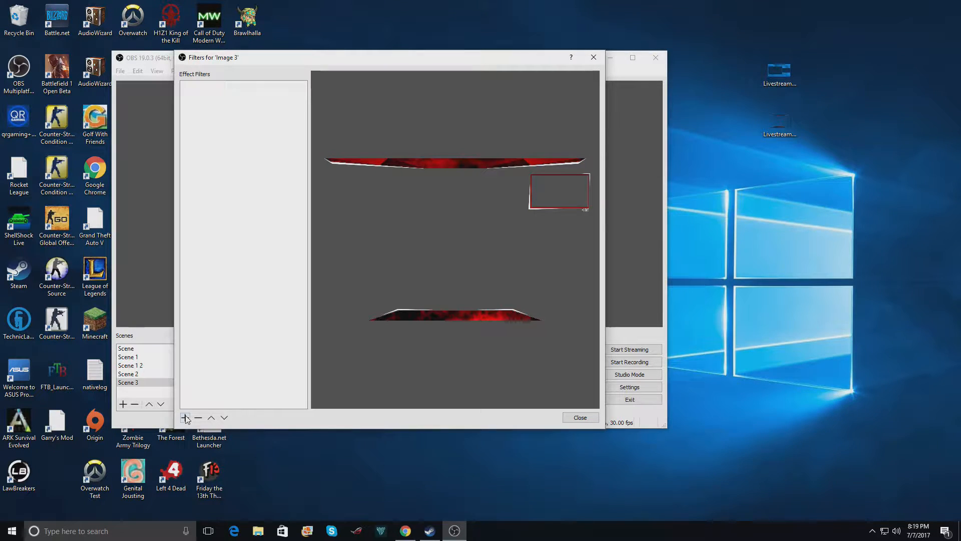
click(186, 418)
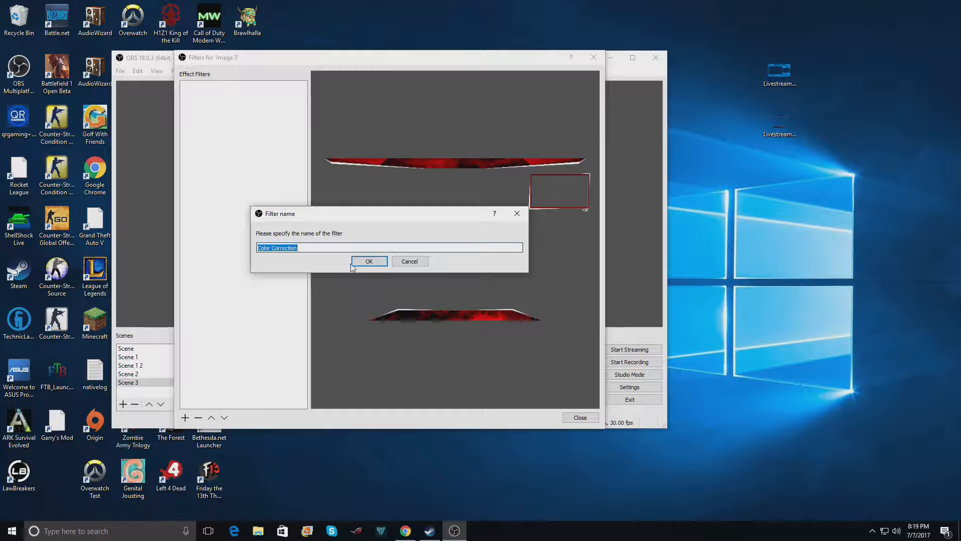
click(369, 260)
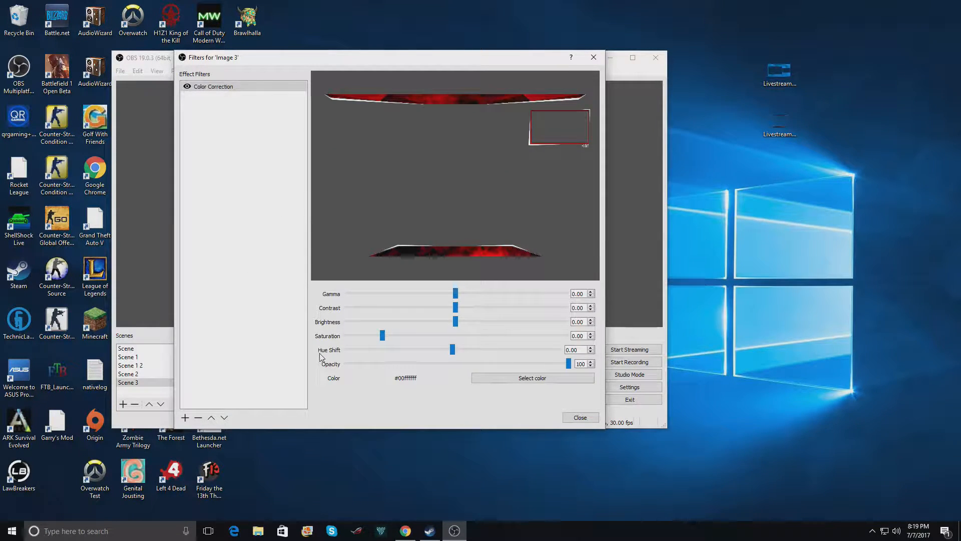
- Drag Hue Shift through purple, teal and green, settling on blue near 162
drag(452, 349, 452, 350)
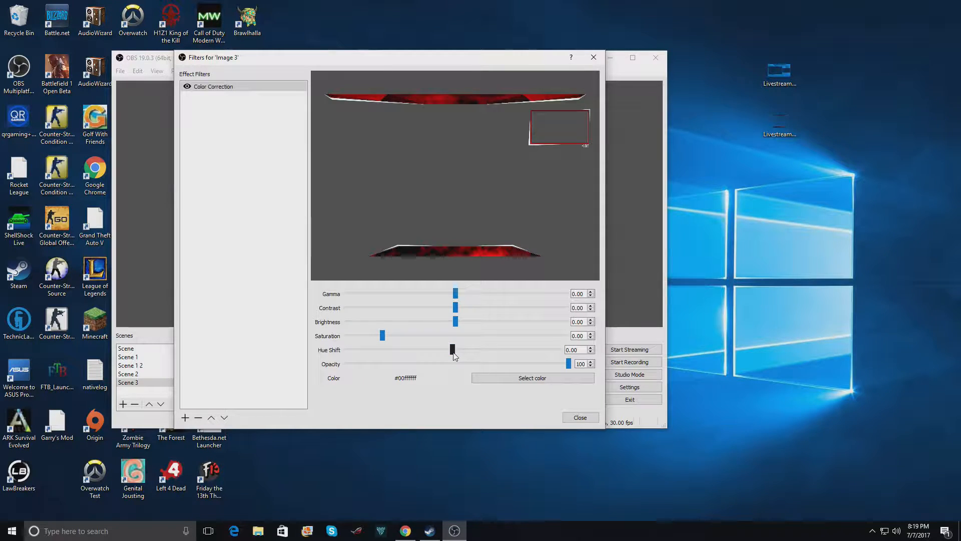
drag(452, 349, 495, 349)
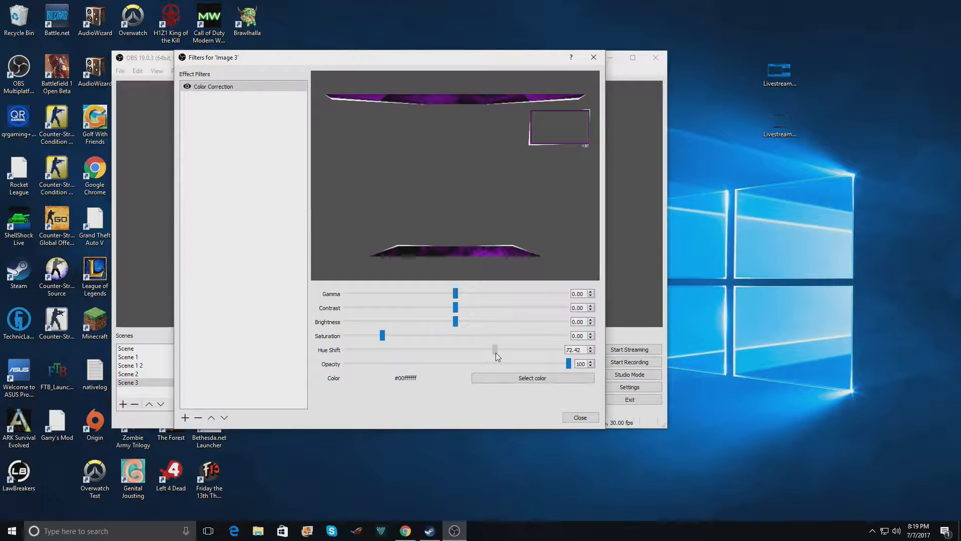
drag(495, 349, 521, 349)
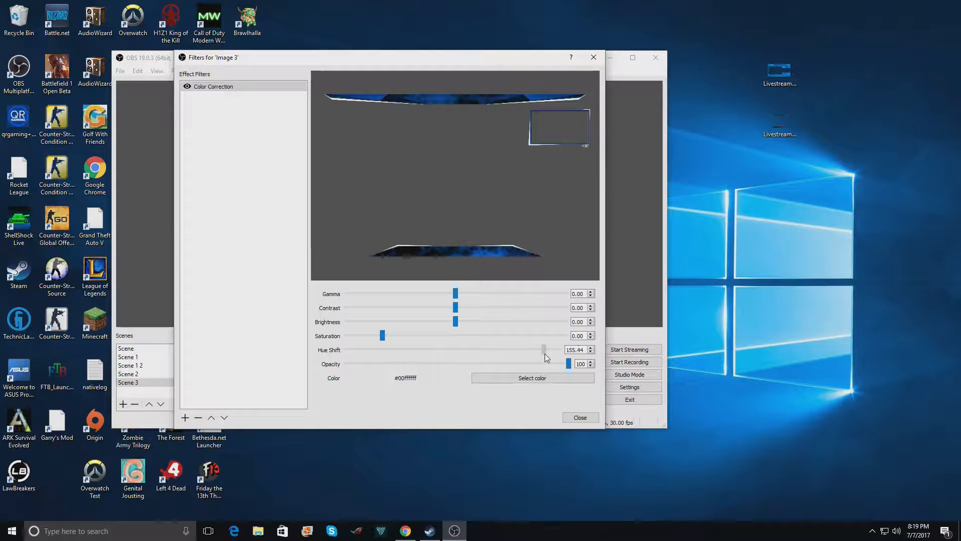
drag(544, 349, 579, 349)
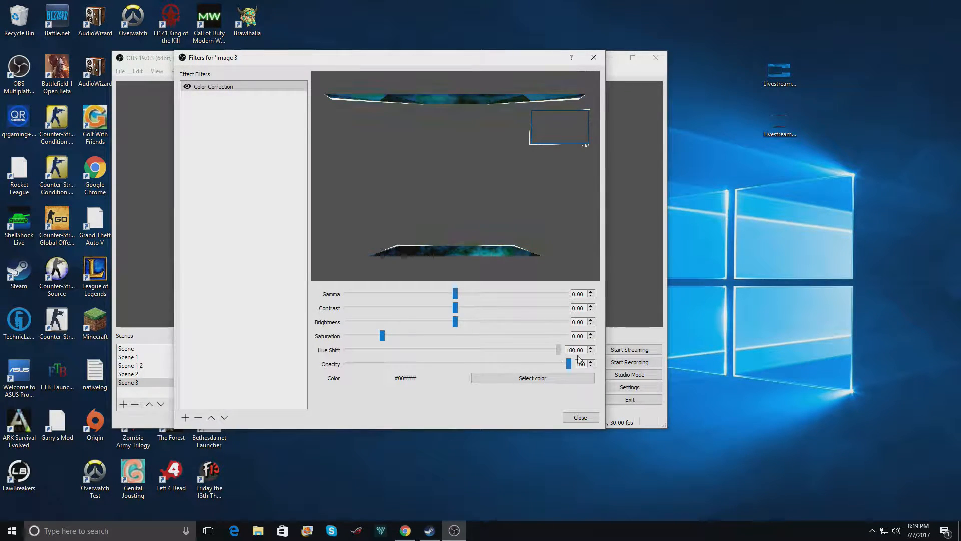
drag(576, 349, 361, 349)
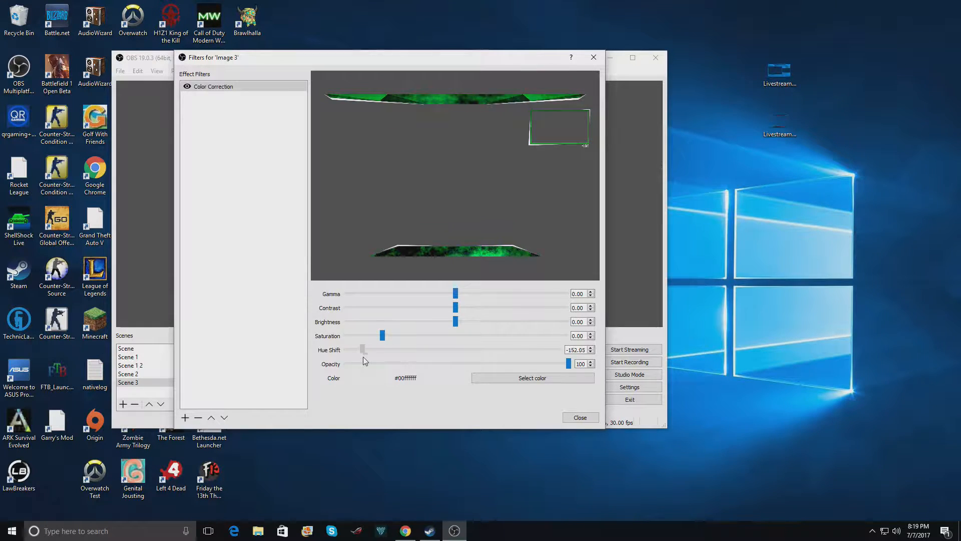
drag(362, 350, 524, 349)
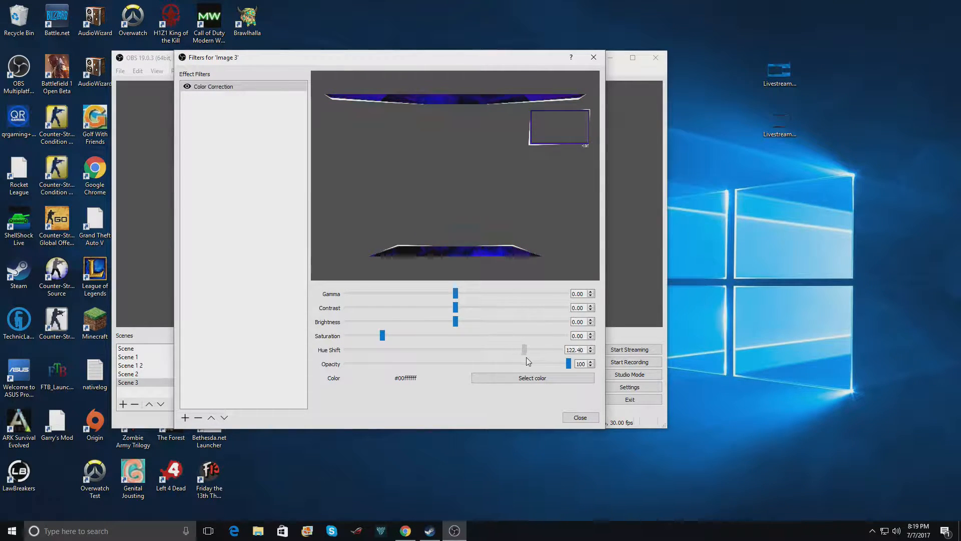
drag(524, 350, 547, 349)
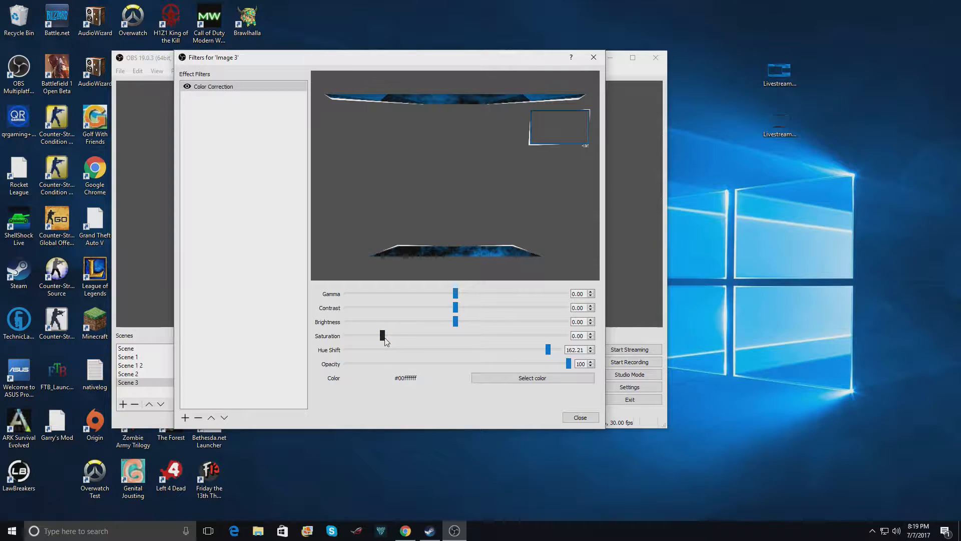
- Sweep the Saturation slider from minimum to maximum, then settle it at 1.27
drag(382, 335, 425, 335)
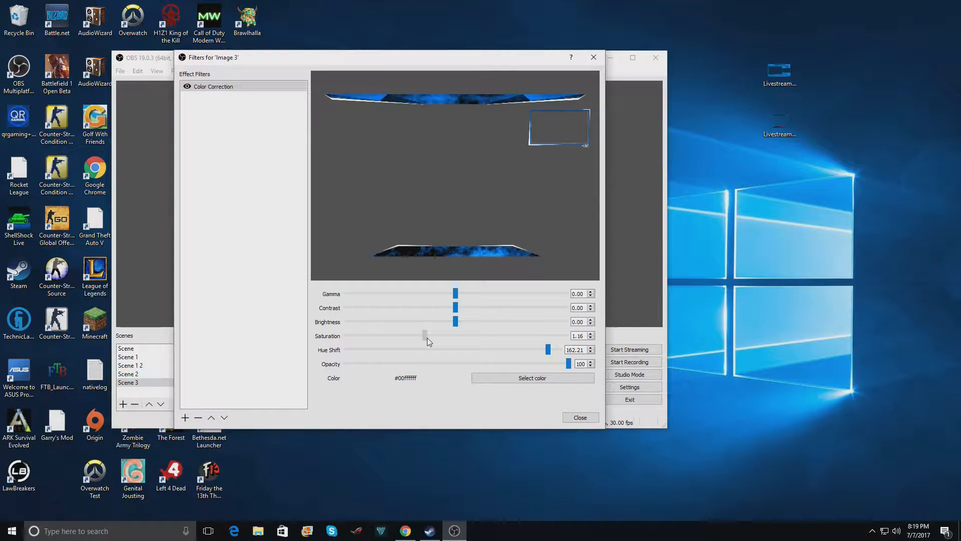
drag(425, 335, 437, 335)
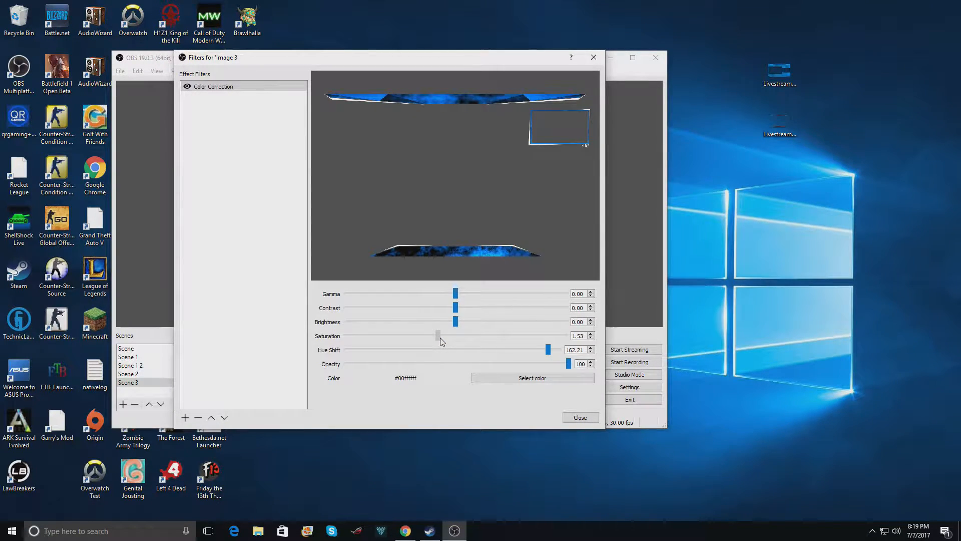
drag(438, 335, 427, 335)
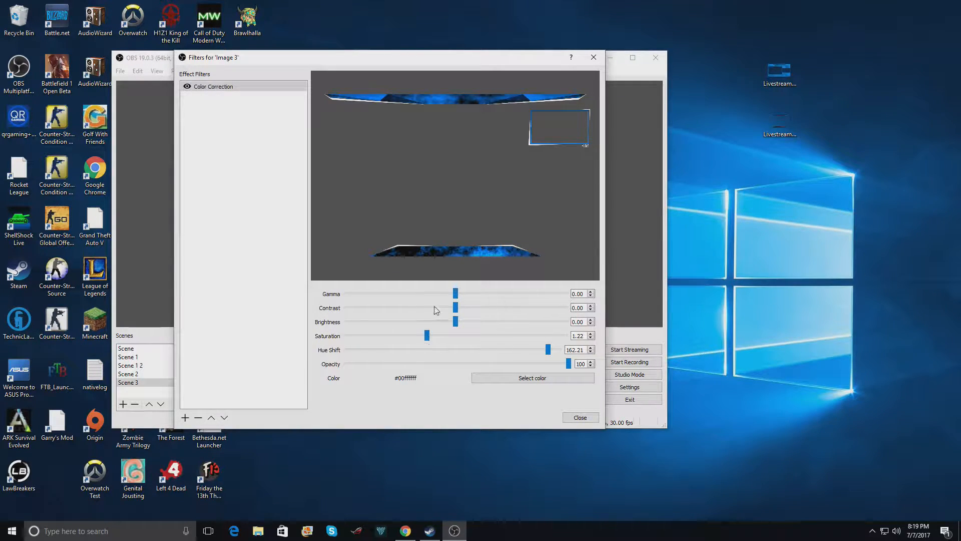
drag(427, 335, 347, 335)
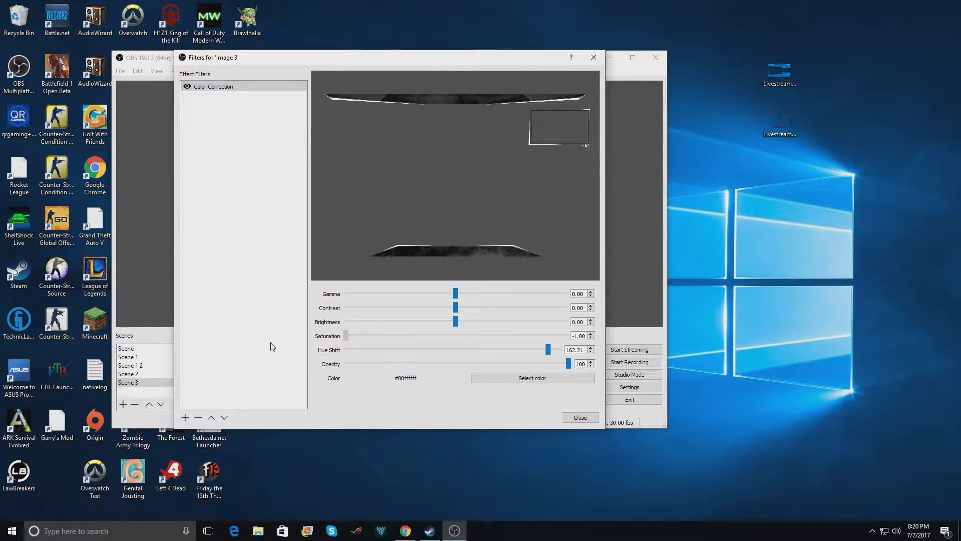
drag(346, 335, 346, 335)
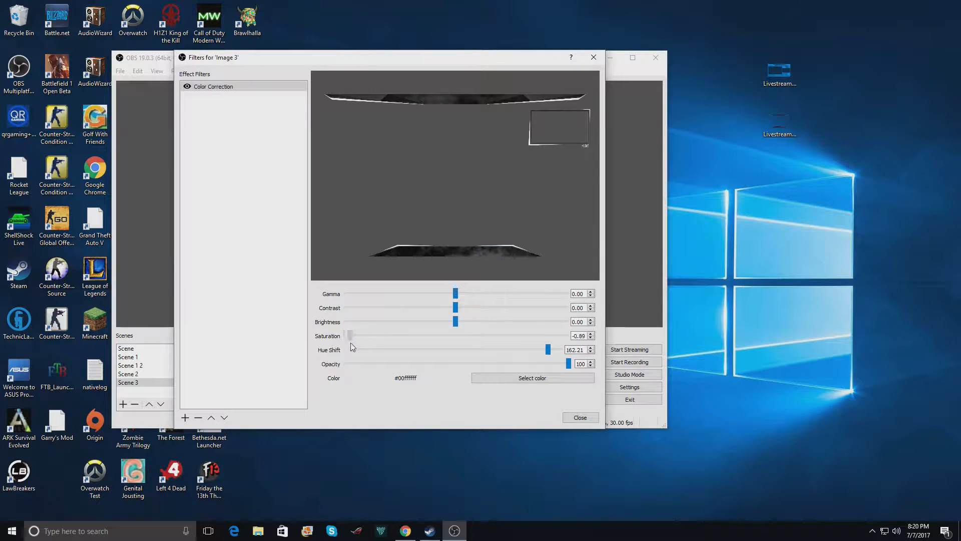
drag(348, 335, 360, 335)
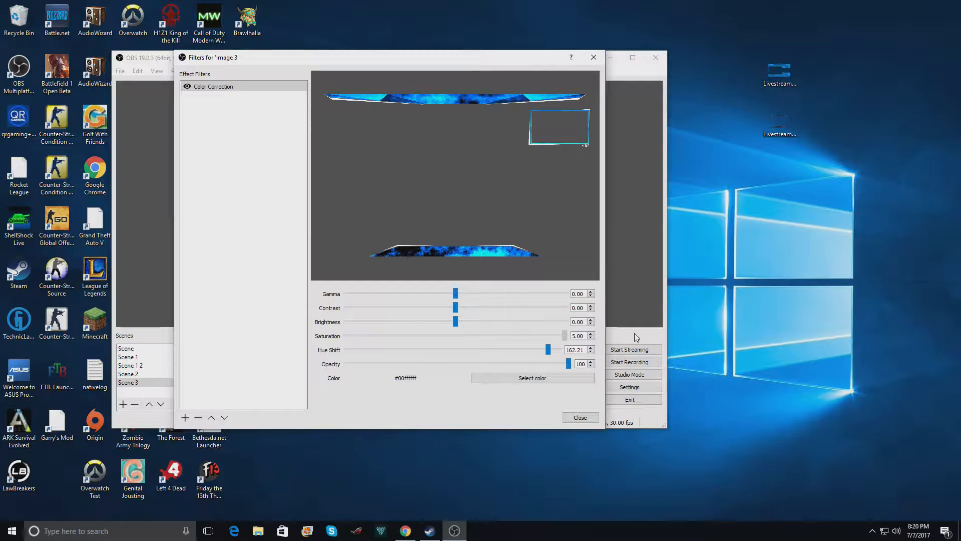
drag(564, 335, 511, 336)
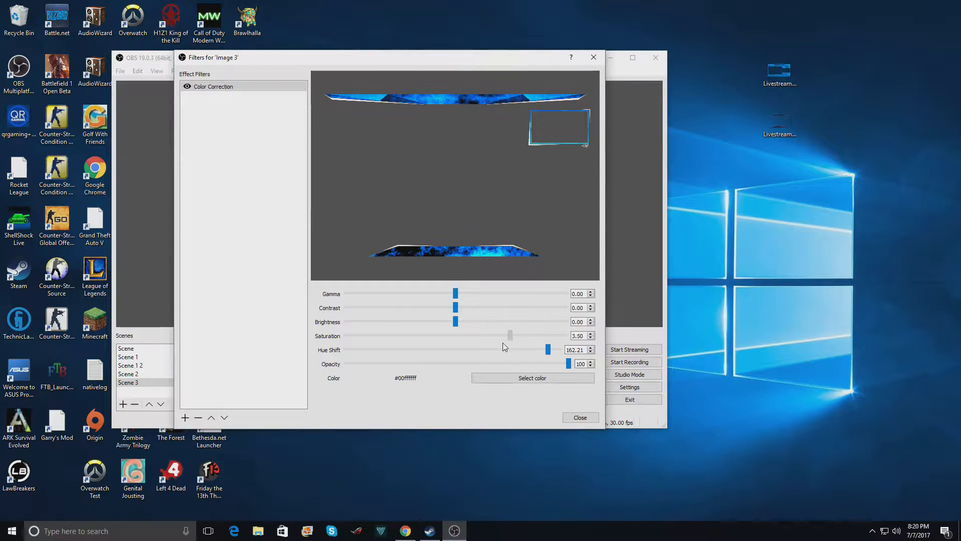
drag(511, 336, 452, 335)
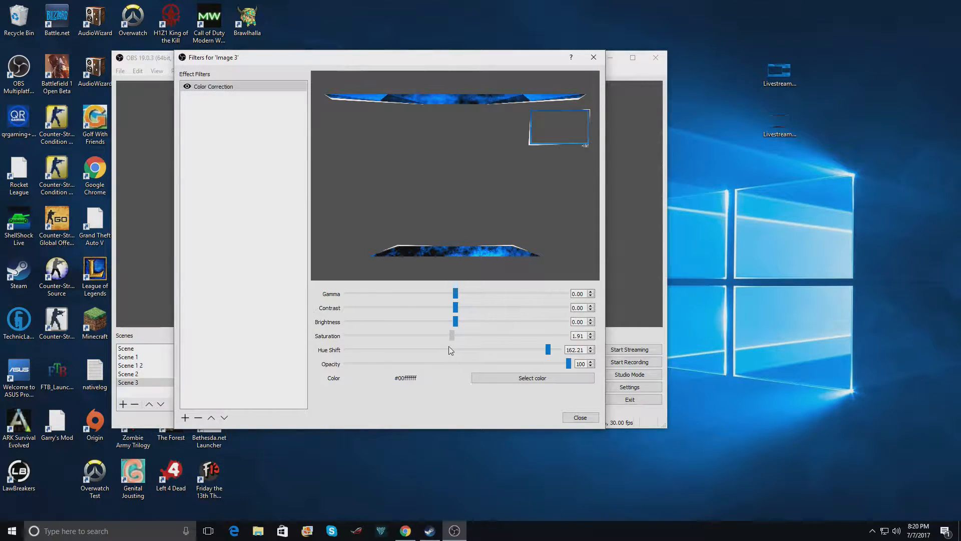
drag(451, 336, 429, 336)
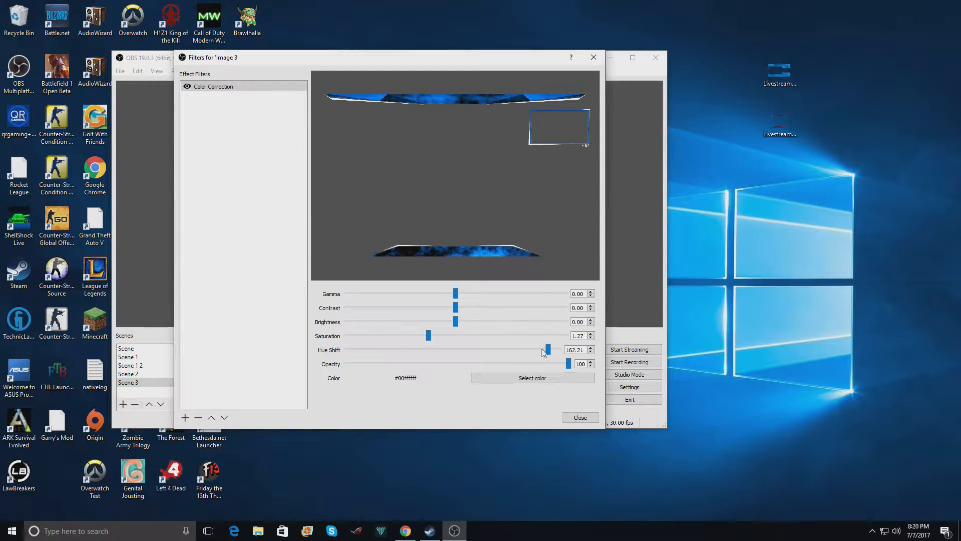
- Set Hue Shift to 163.06 and close the Image 3 Filters window
drag(548, 350, 546, 349)
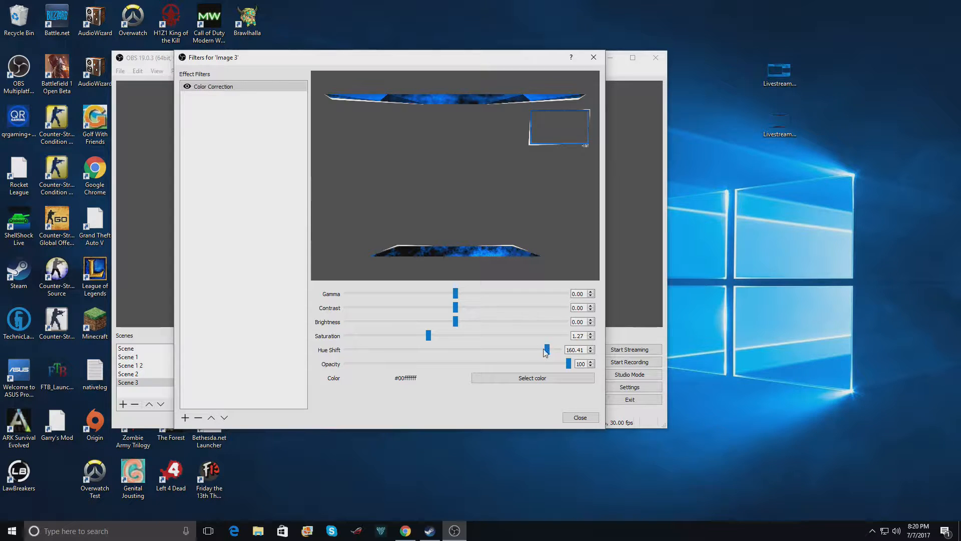
drag(546, 349, 552, 349)
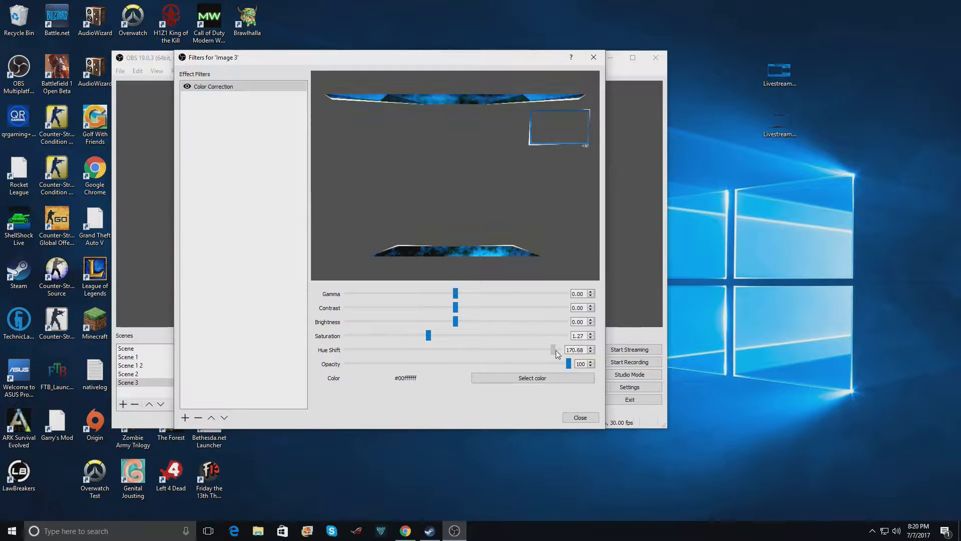
drag(553, 350, 549, 349)
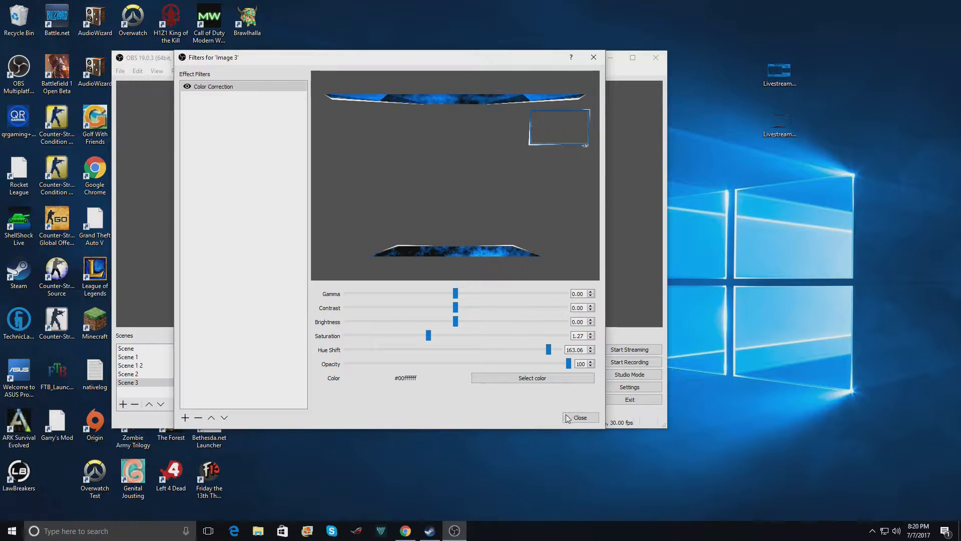
click(579, 417)
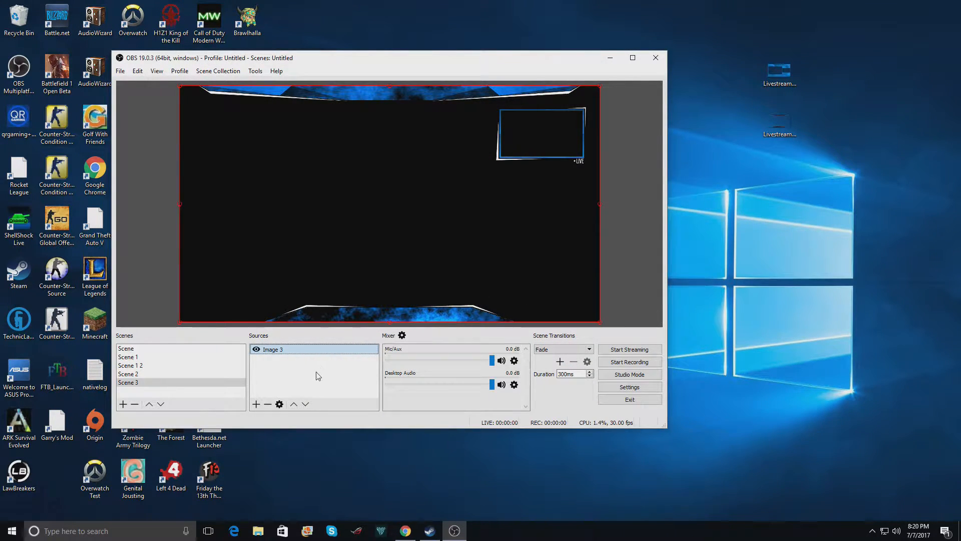
click(272, 349)
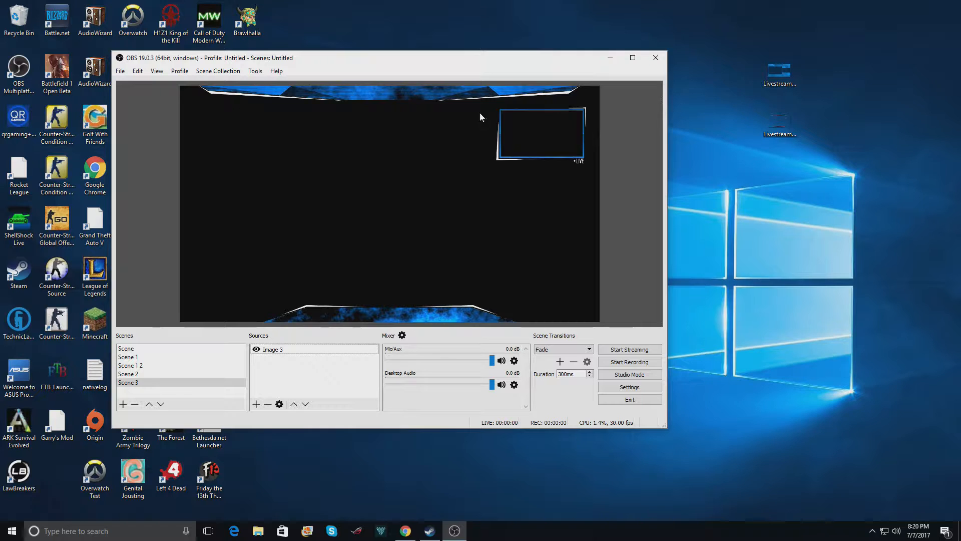
click(128, 374)
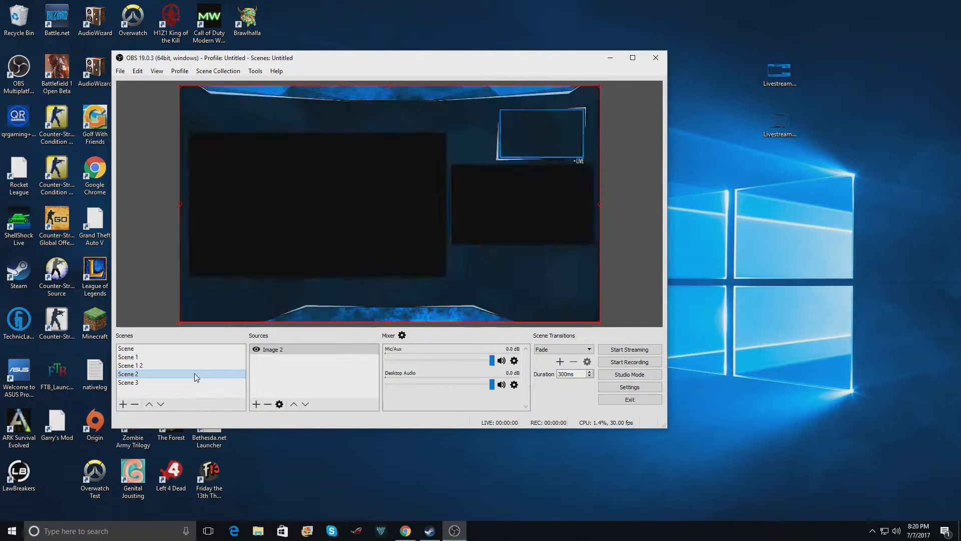
click(129, 382)
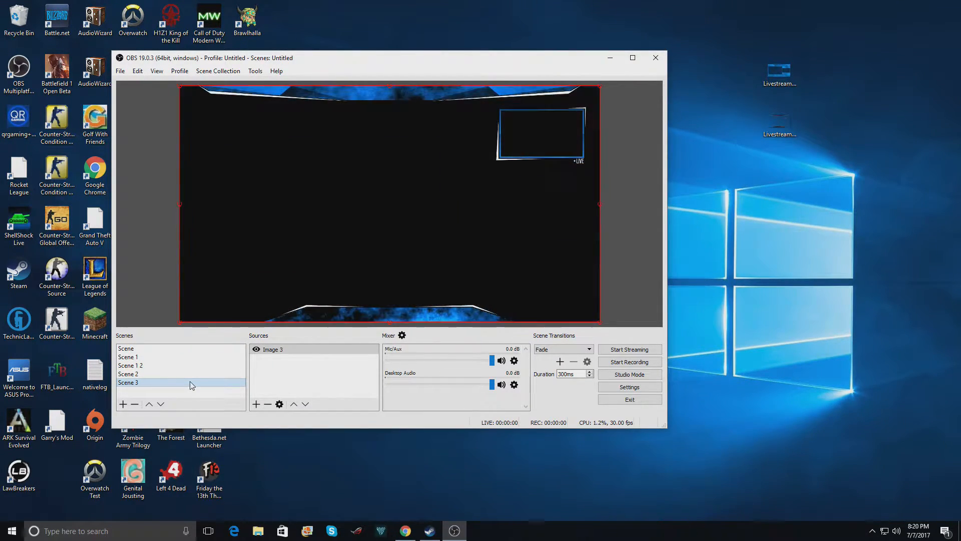
click(129, 374)
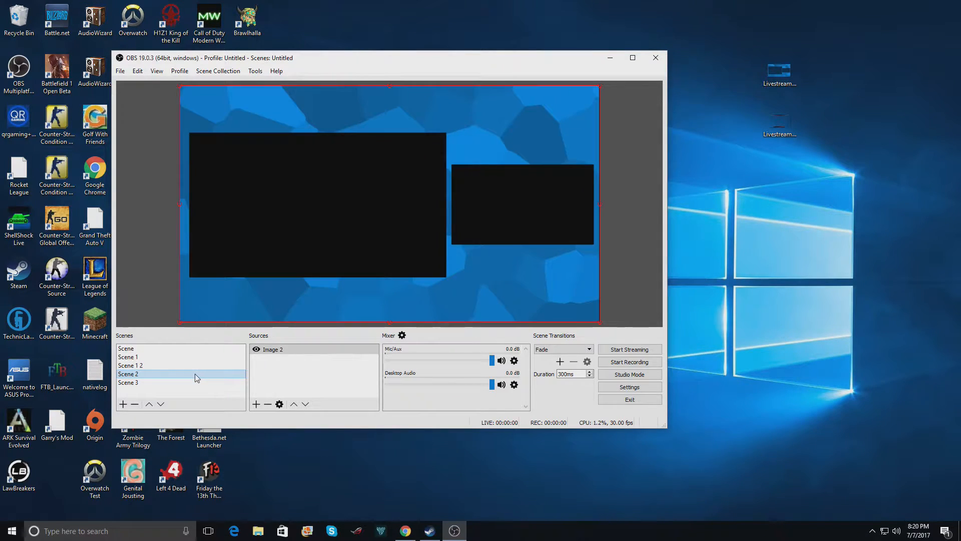
click(128, 382)
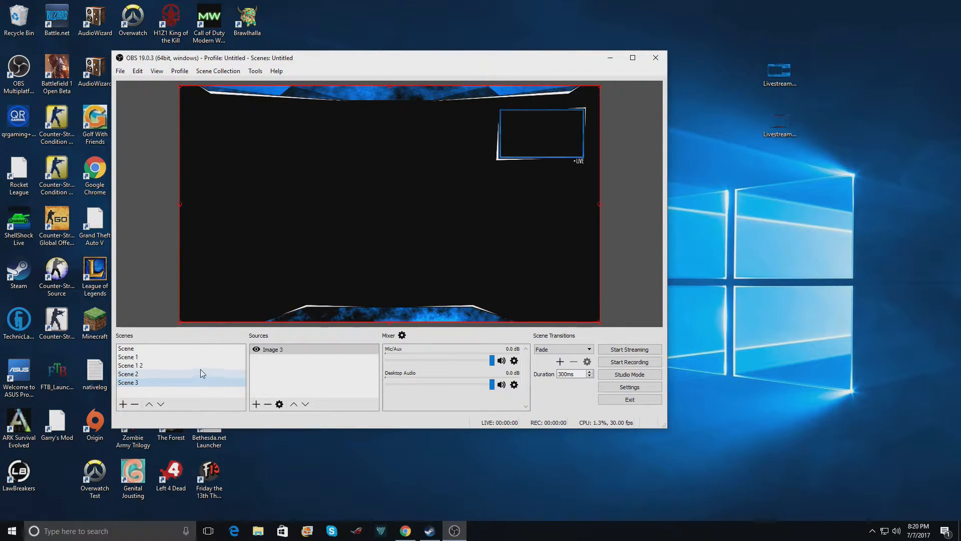
click(128, 374)
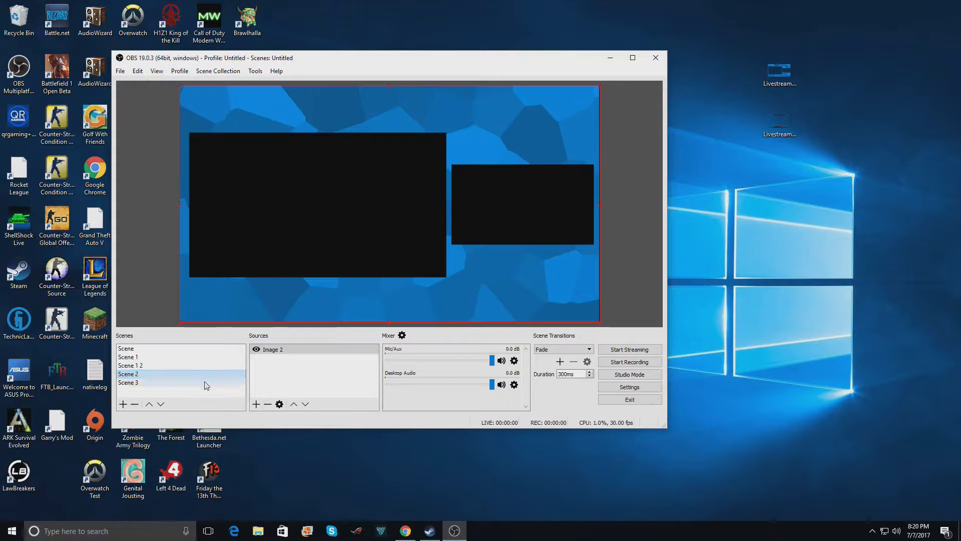
click(128, 373)
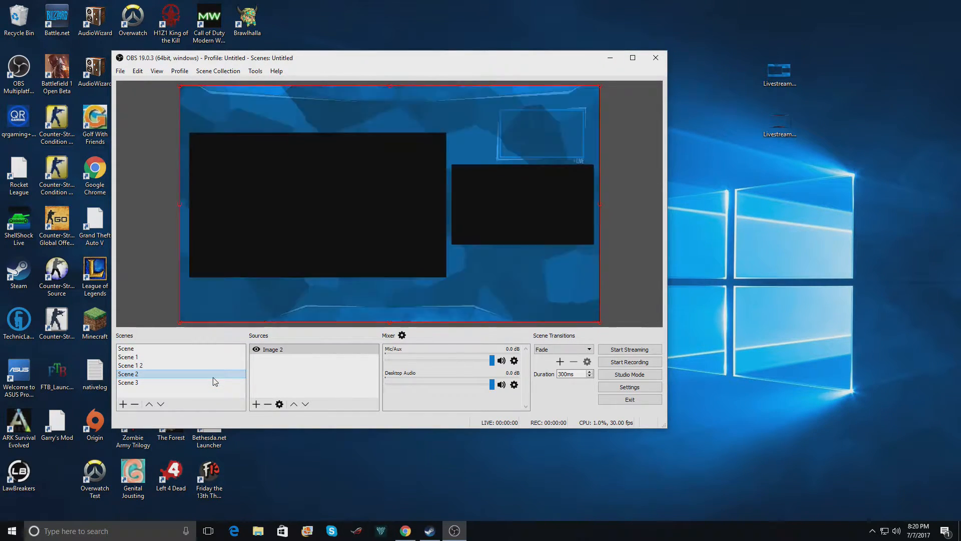
click(127, 381)
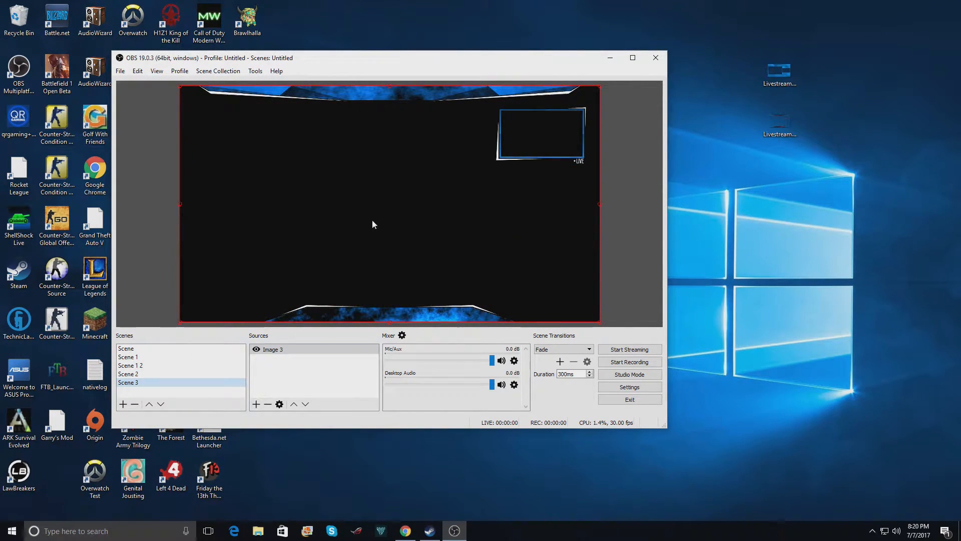
mouse_move(393, 191)
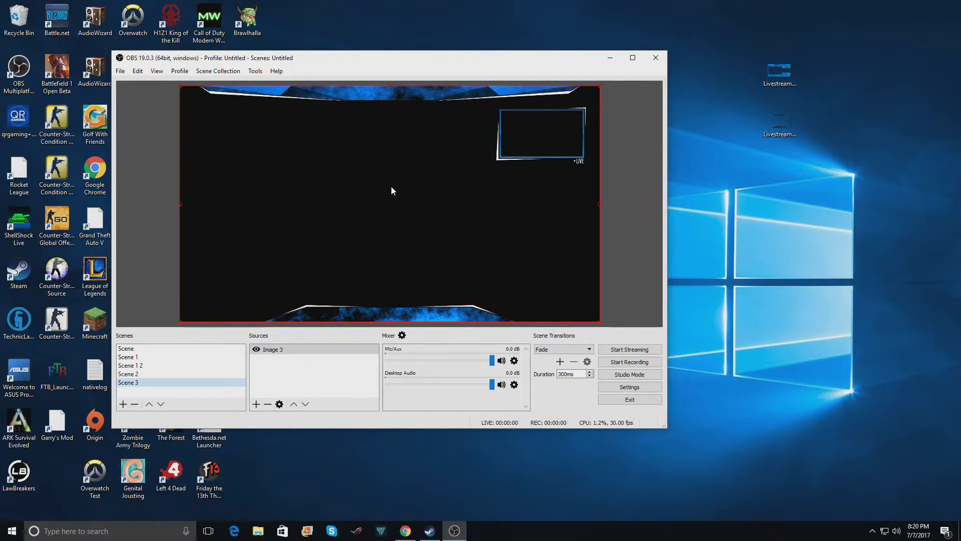